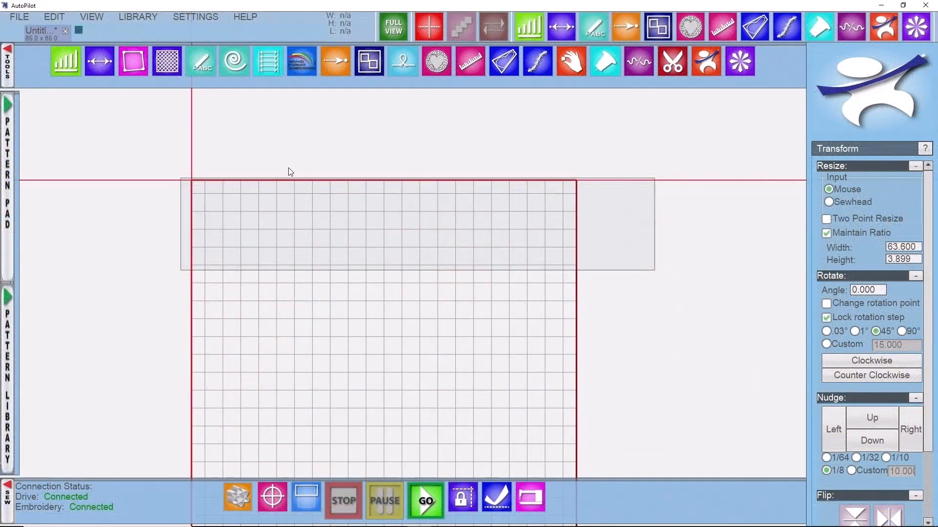
pyautogui.moveTo(538, 312)
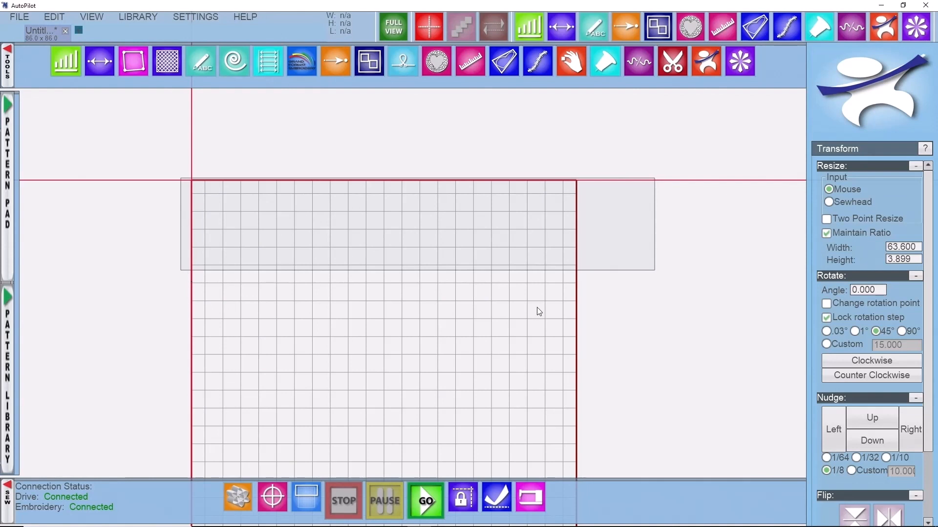
pyautogui.moveTo(598, 276)
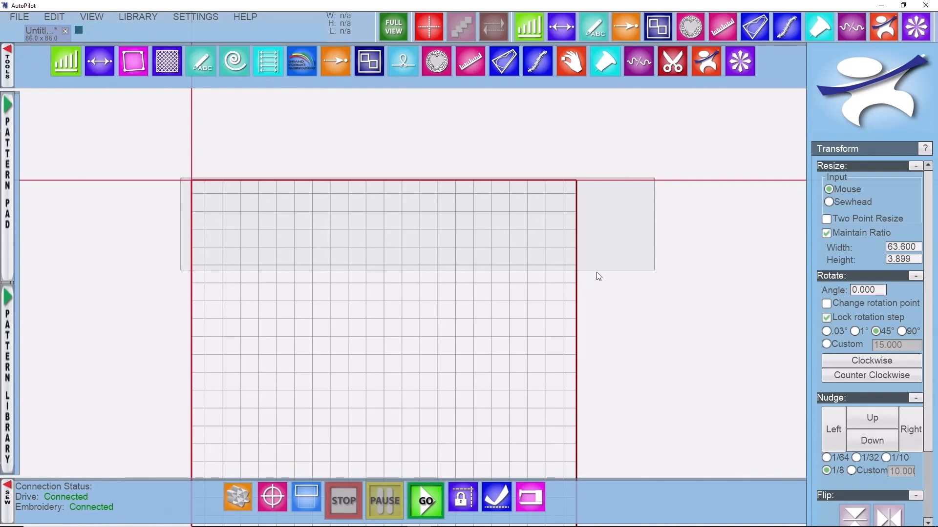
pyautogui.moveTo(411, 227)
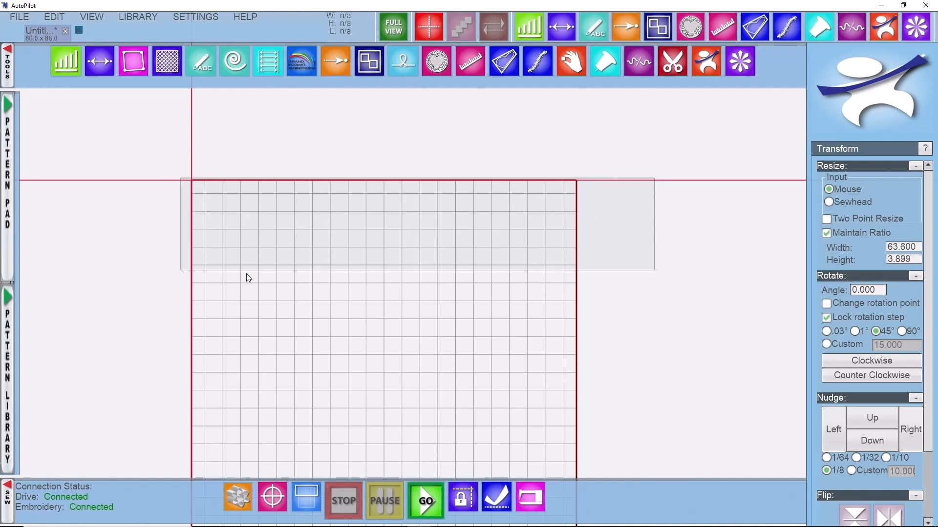
pyautogui.moveTo(193, 187)
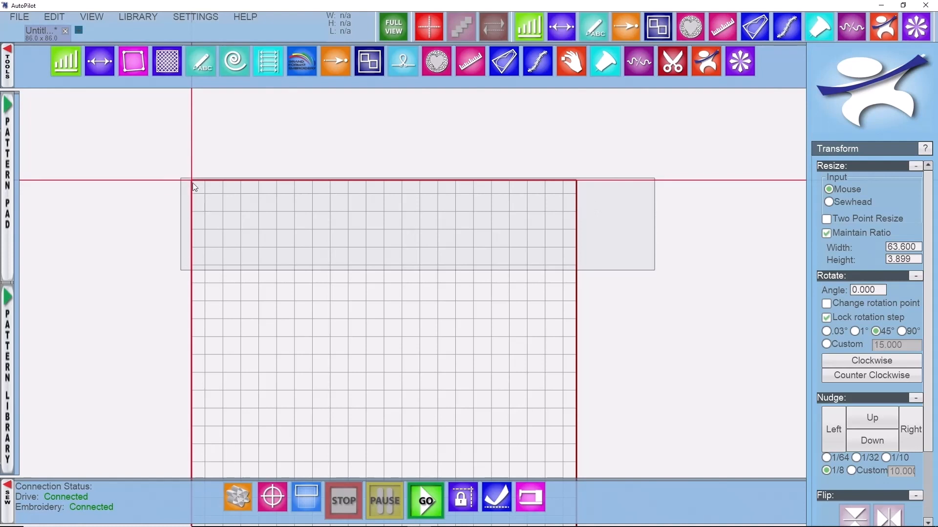
pyautogui.moveTo(205, 258)
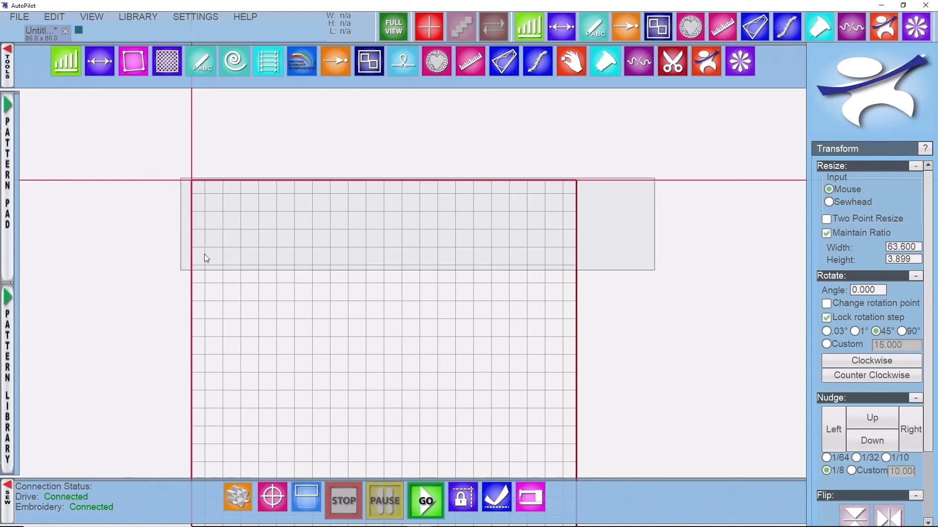
pyautogui.moveTo(222, 223)
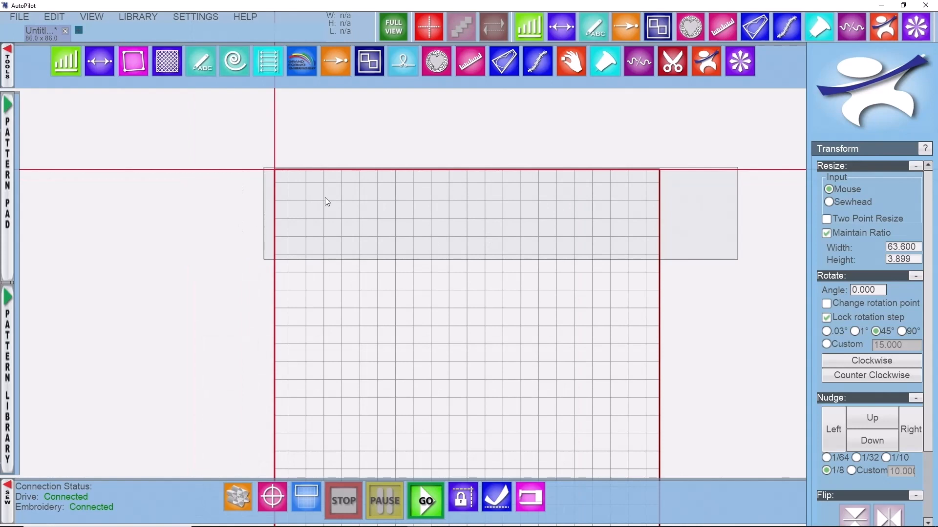
pyautogui.moveTo(451, 243)
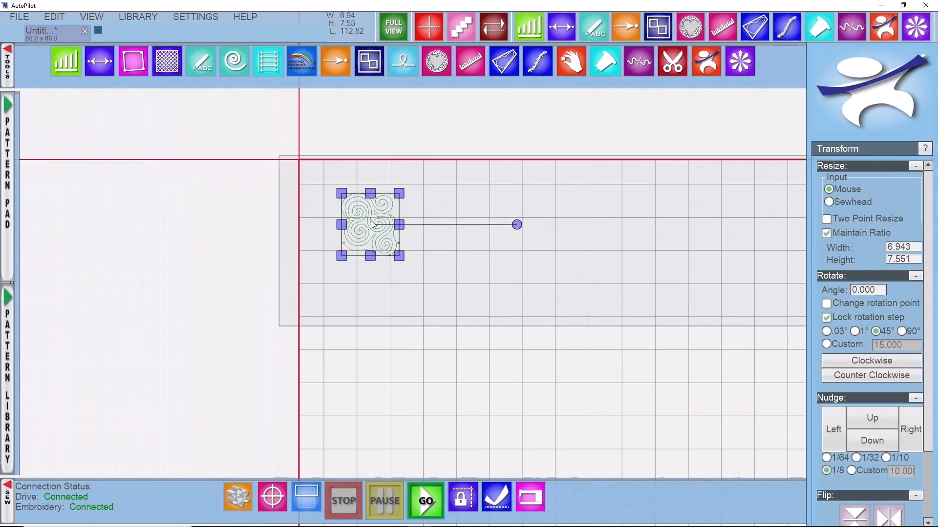
# - Seat the spiral in the row's top-left corner and enlarge it proportionally to 11.086 wide
pyautogui.moveTo(371, 226); pyautogui.dragTo(335, 197)
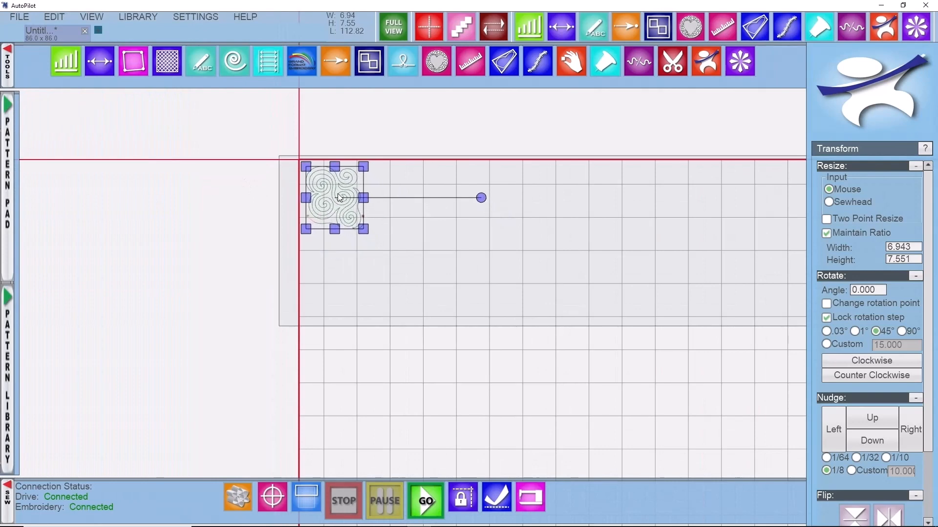
pyautogui.moveTo(340, 198); pyautogui.dragTo(332, 190)
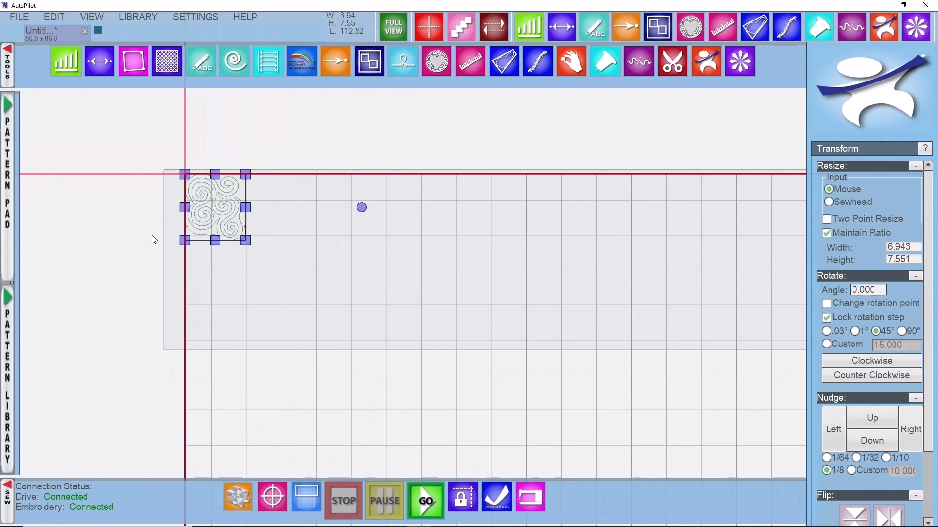
pyautogui.moveTo(207, 293)
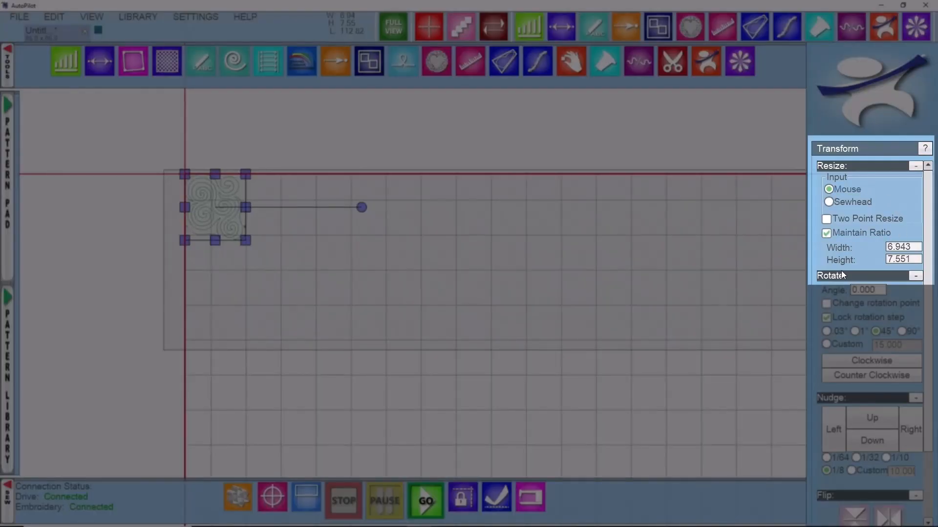
pyautogui.moveTo(849, 258)
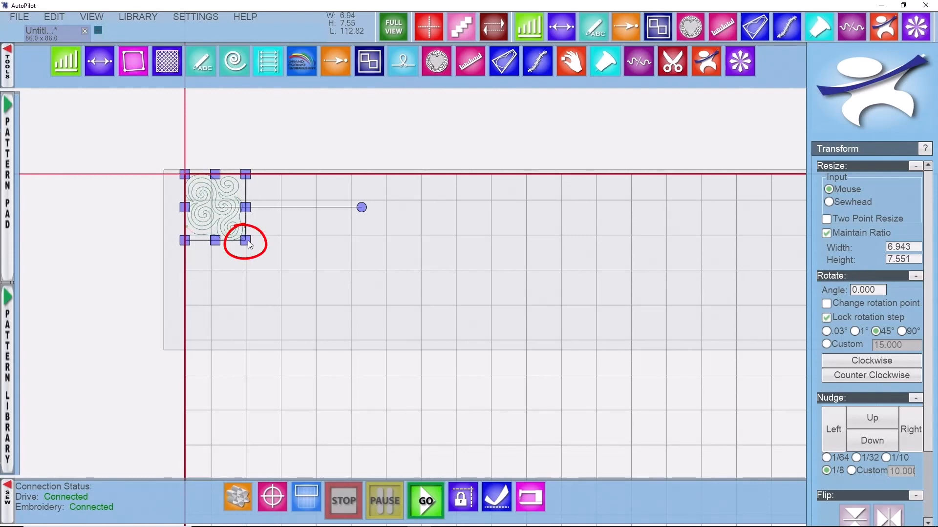
pyautogui.moveTo(248, 243); pyautogui.dragTo(249, 245)
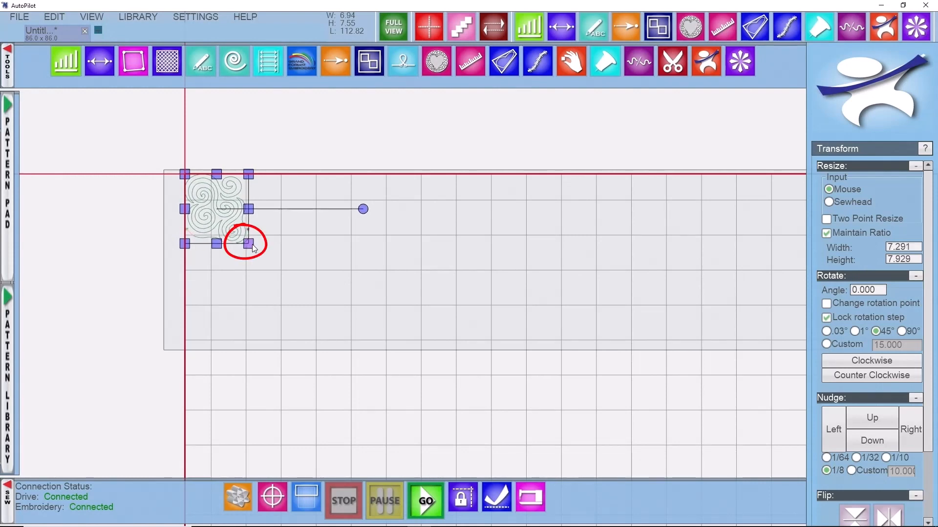
pyautogui.moveTo(248, 244); pyautogui.dragTo(261, 257)
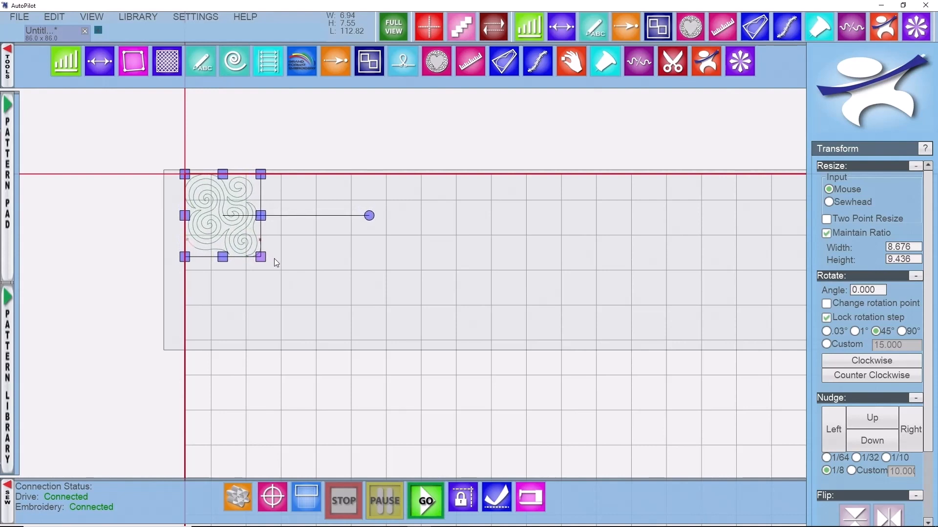
pyautogui.moveTo(262, 257); pyautogui.dragTo(275, 272)
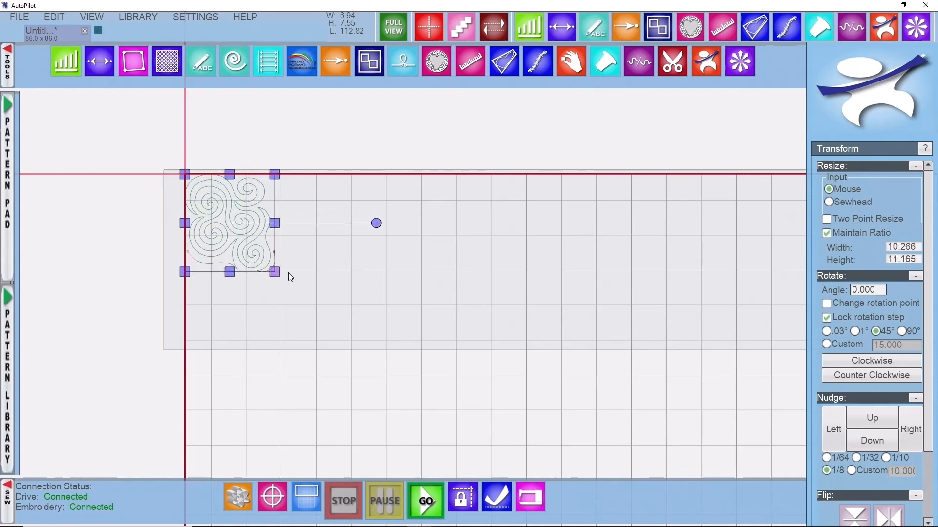
pyautogui.moveTo(274, 272); pyautogui.dragTo(282, 279)
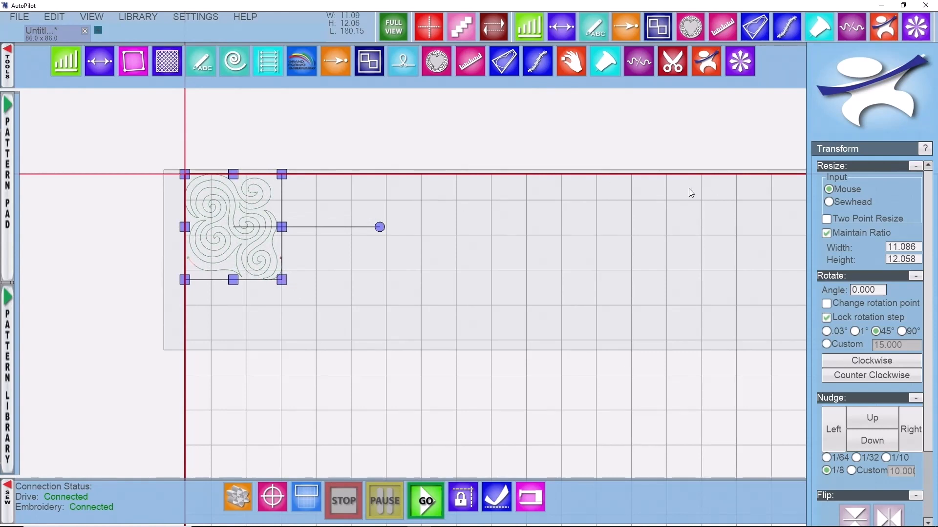
pyautogui.click(903, 260)
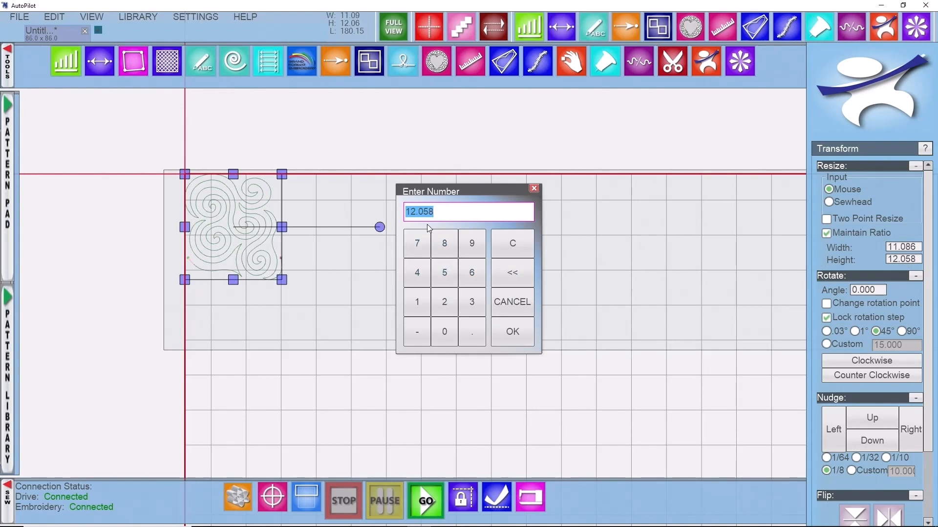
pyautogui.moveTo(276, 267)
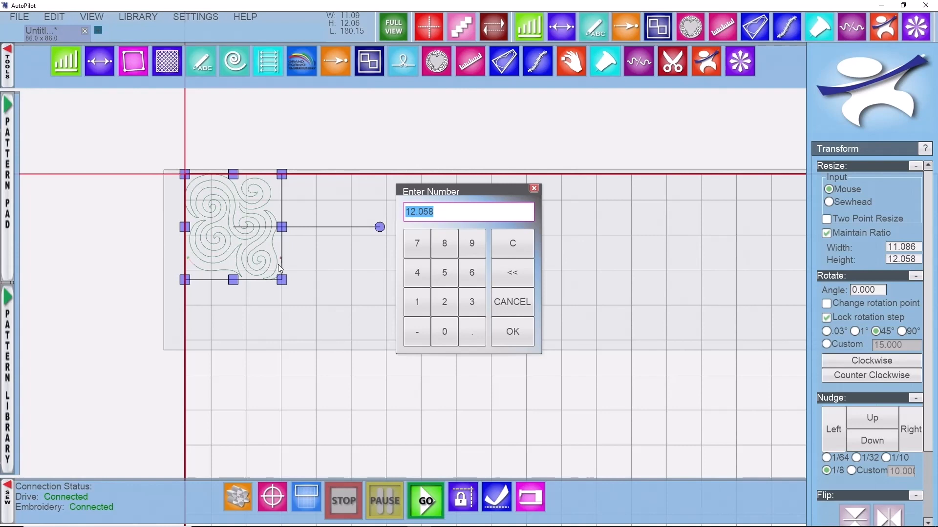
pyautogui.moveTo(335, 370)
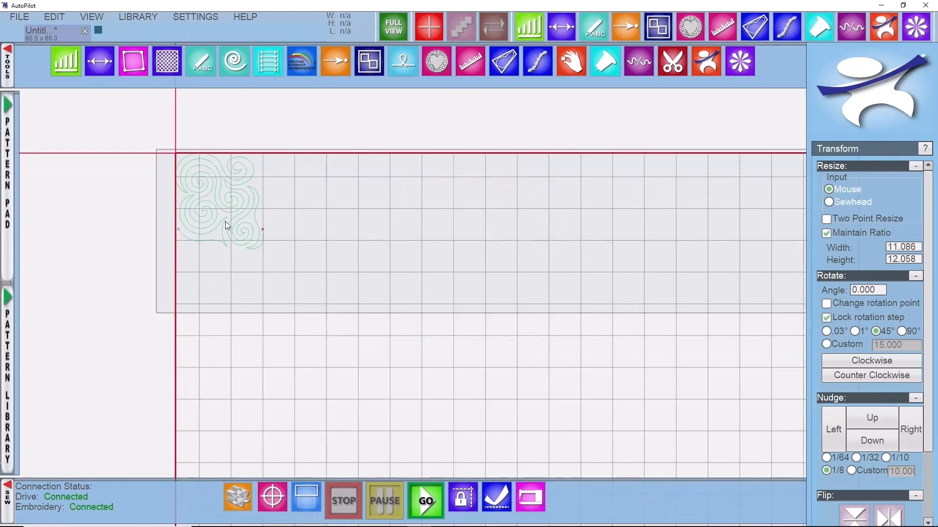
# - Open Edge to Edge for the spiral with width and height 92 and variance 6
pyautogui.click(267, 61)
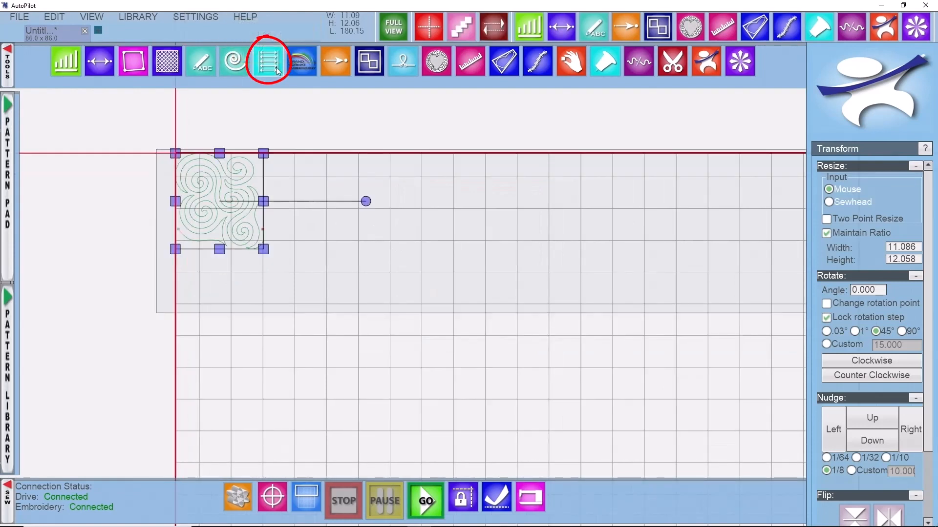
pyautogui.click(268, 61)
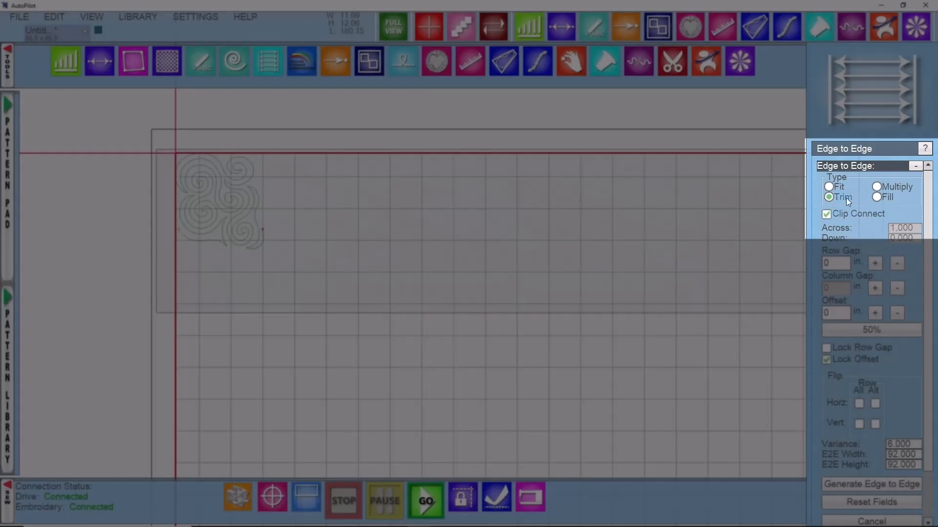
pyautogui.moveTo(858, 224)
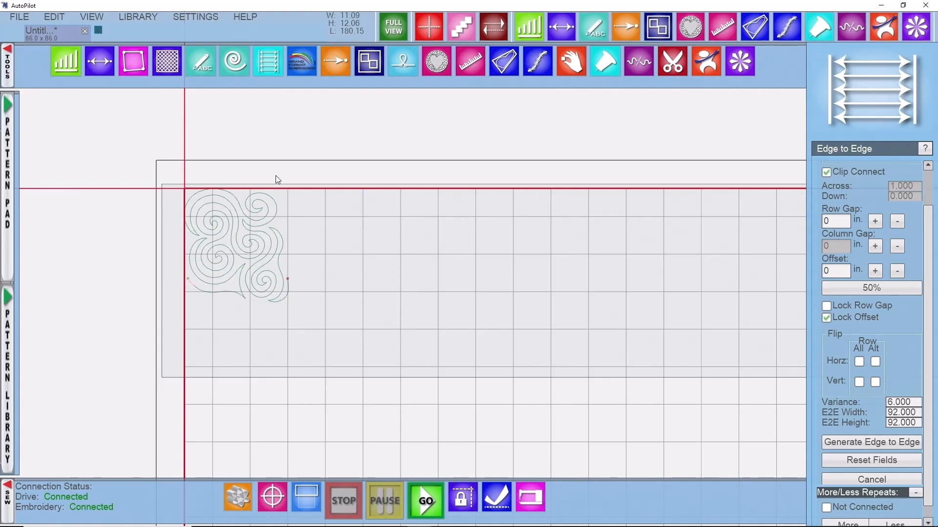
pyautogui.moveTo(247, 186)
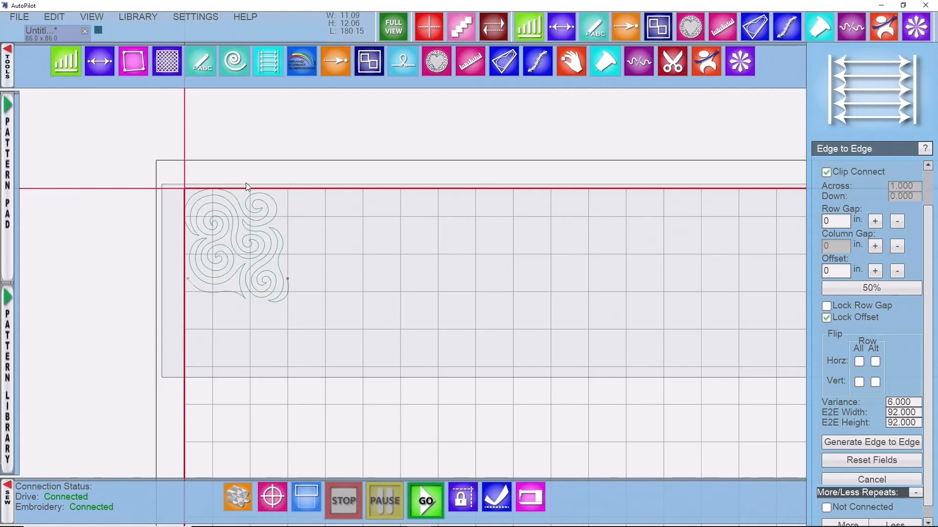
pyautogui.moveTo(219, 190)
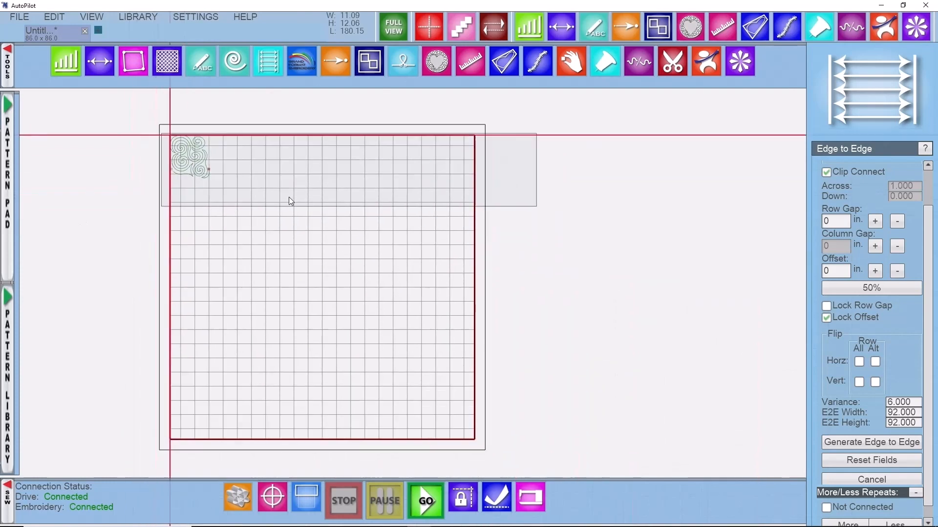
pyautogui.moveTo(476, 371)
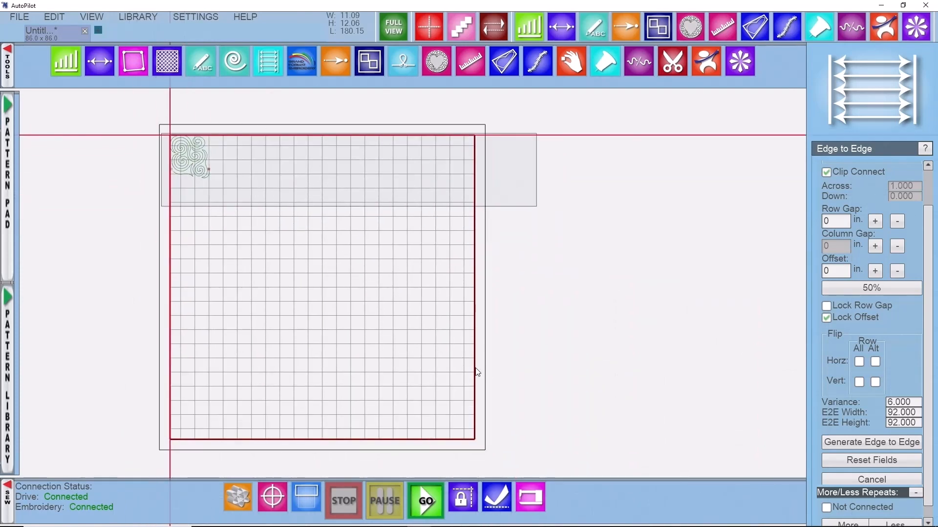
pyautogui.moveTo(215, 447)
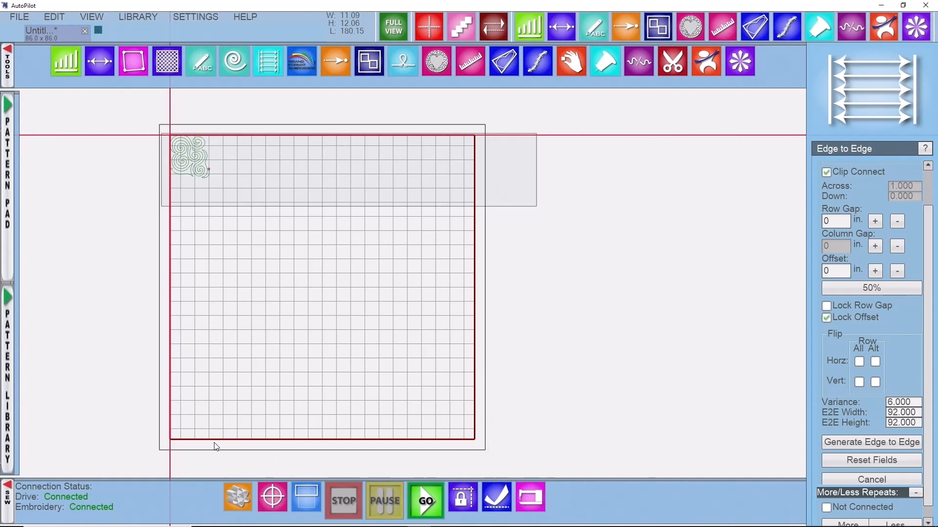
pyautogui.moveTo(232, 134)
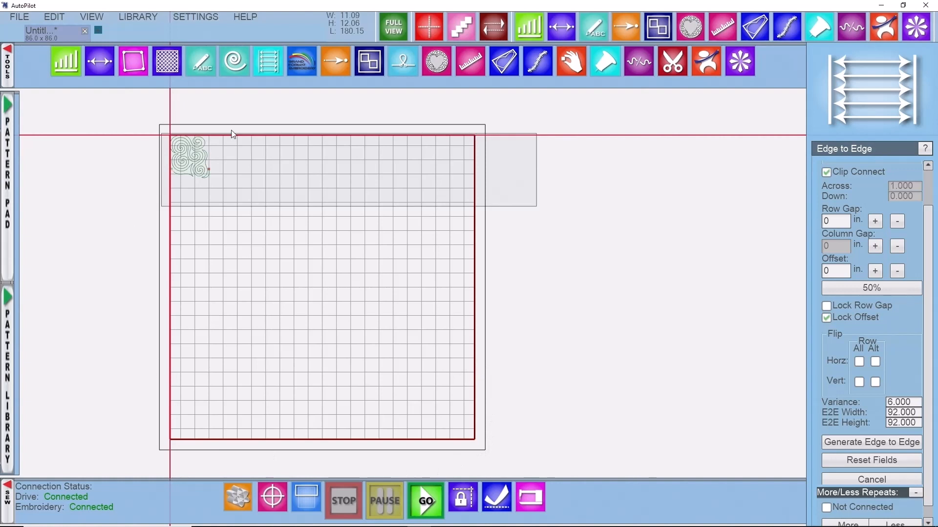
pyautogui.moveTo(154, 152)
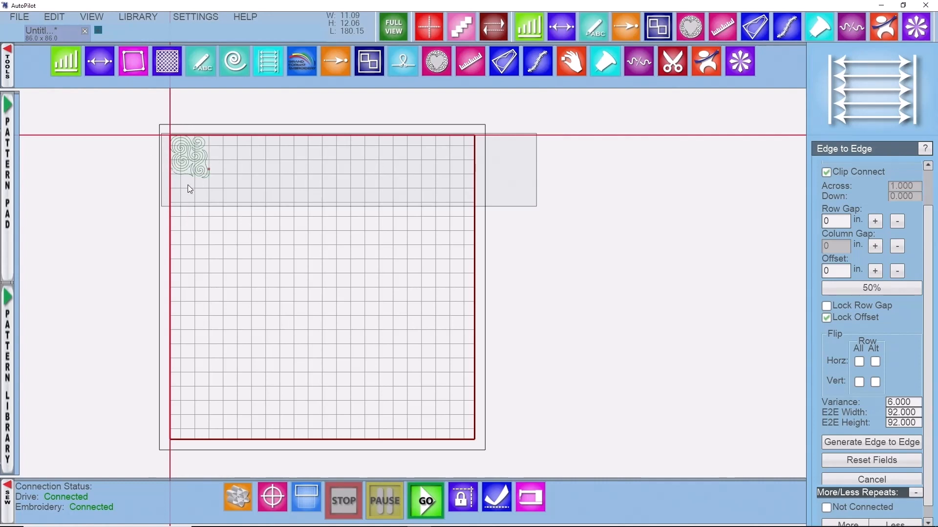
pyautogui.moveTo(177, 143)
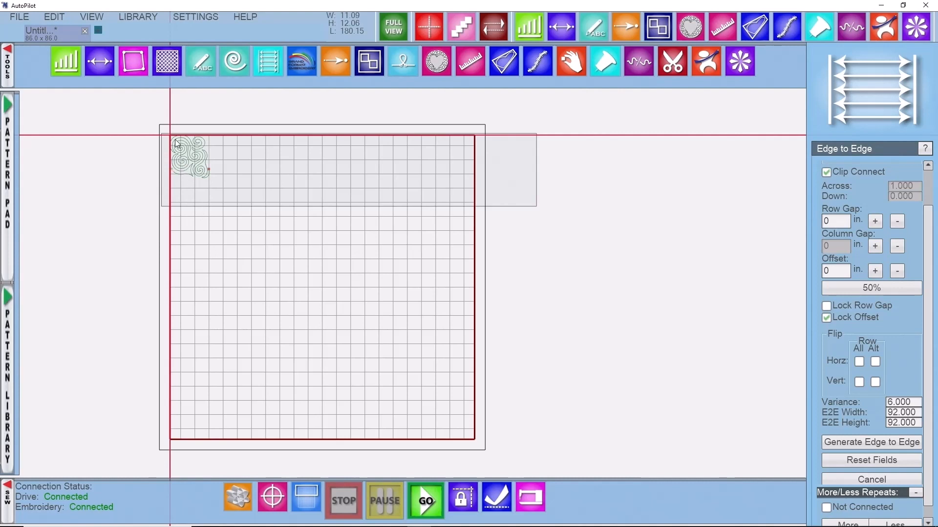
pyautogui.moveTo(172, 191)
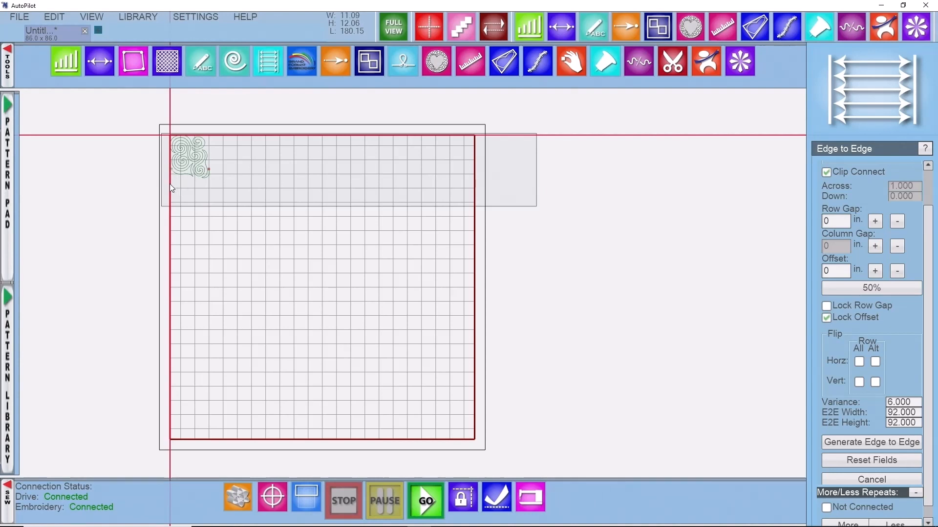
pyautogui.moveTo(175, 143)
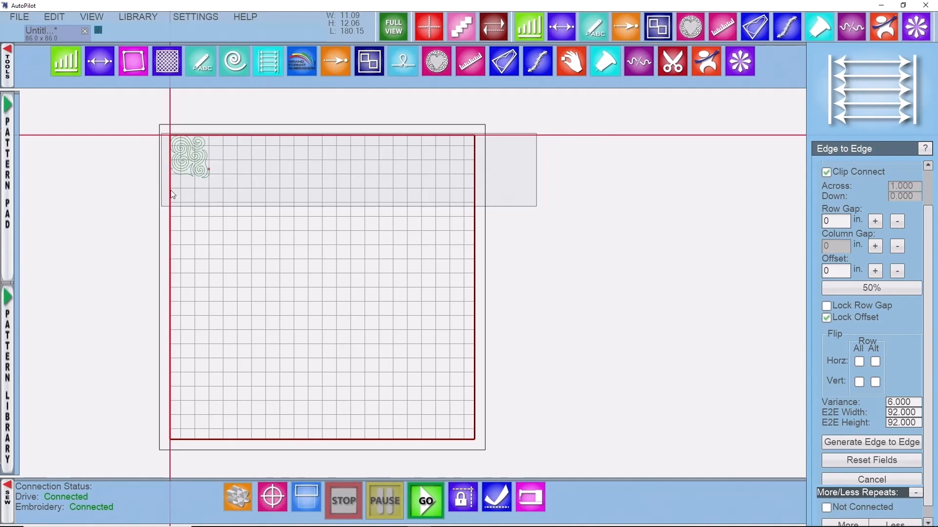
pyautogui.moveTo(198, 165)
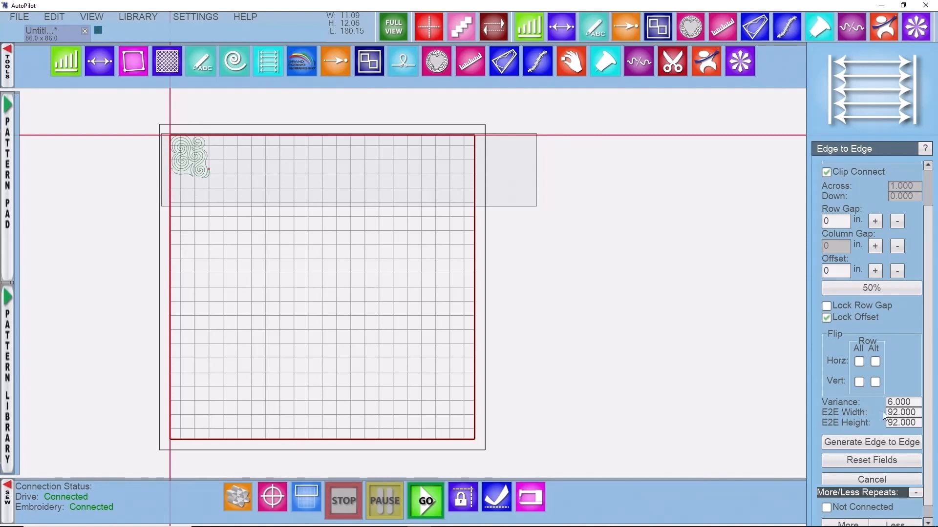
pyautogui.moveTo(871, 450)
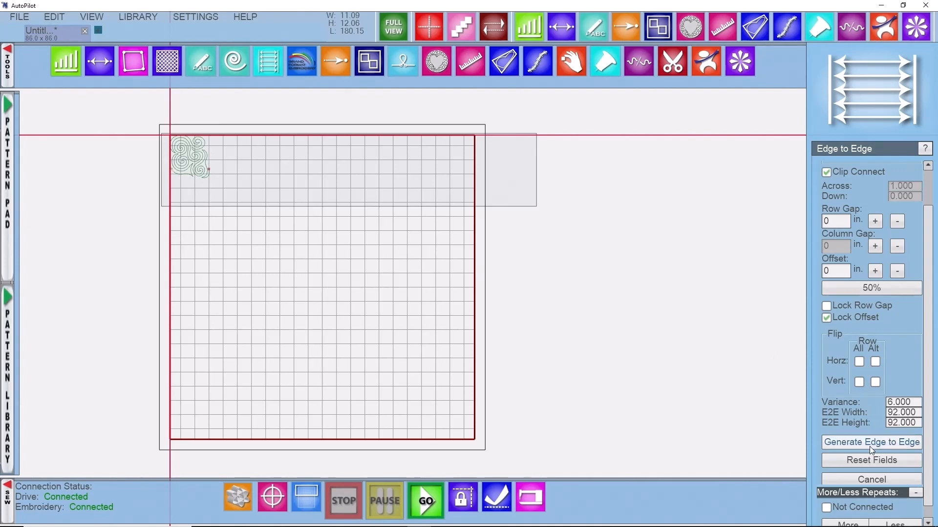
# - Generate edge-to-edge spiral rows across the quilt with a -0.538 inch row gap
pyautogui.click(872, 442)
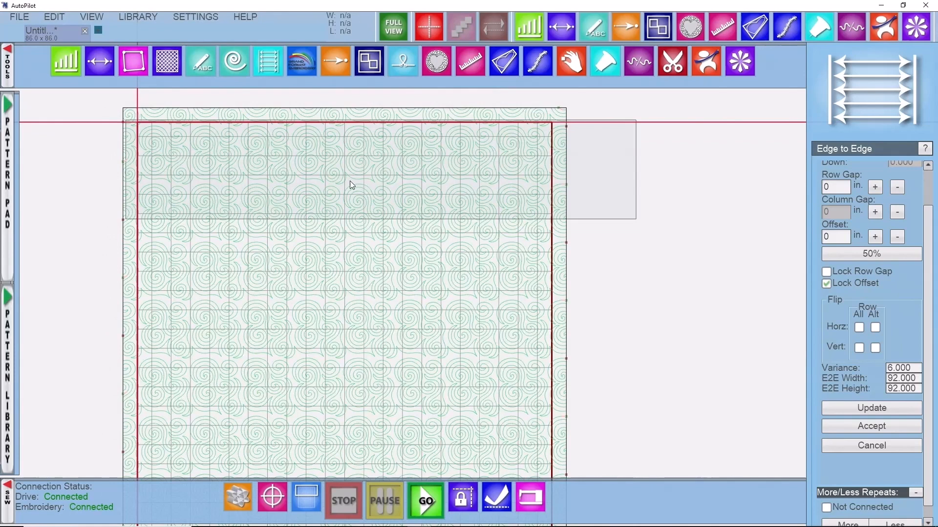
pyautogui.moveTo(247, 188)
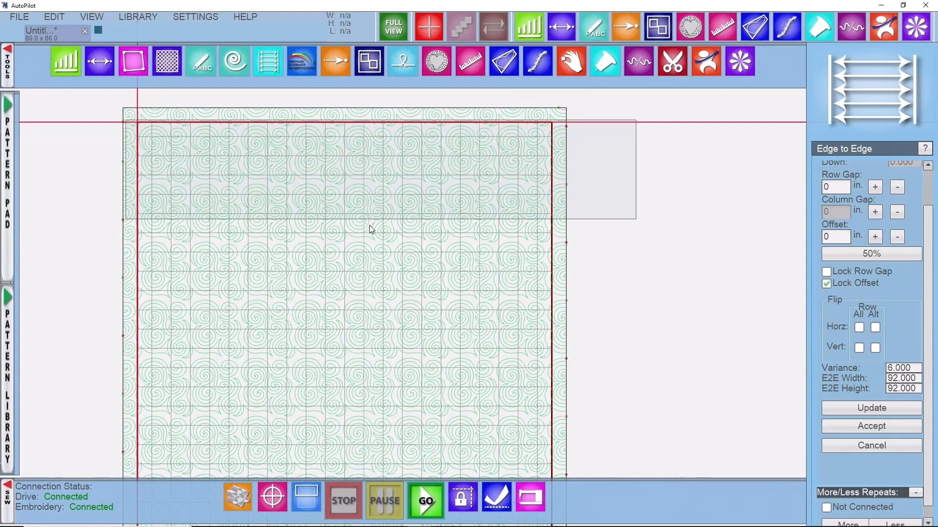
pyautogui.moveTo(319, 173)
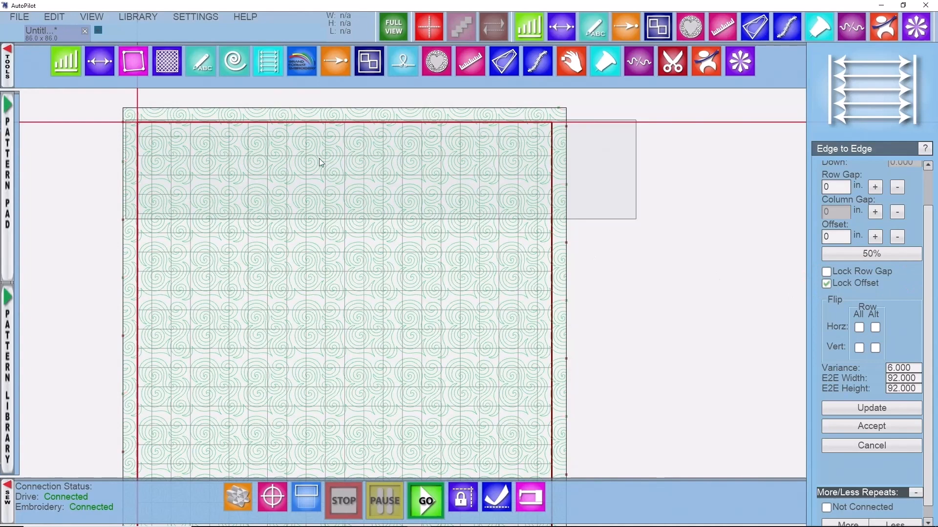
pyautogui.moveTo(310, 157)
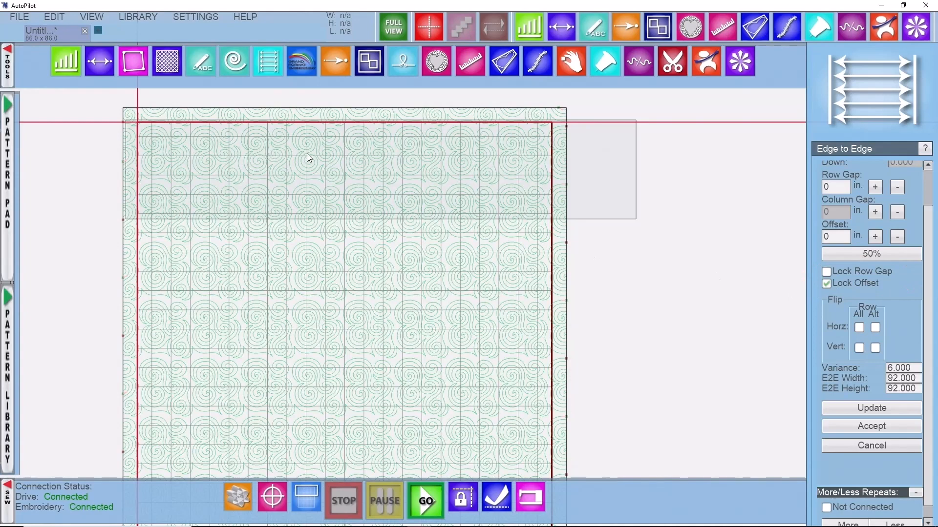
pyautogui.moveTo(367, 147)
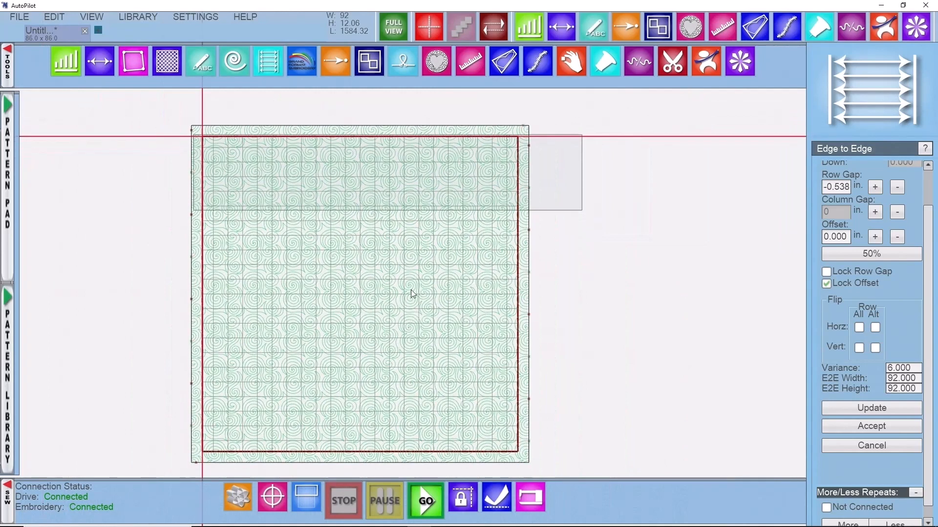
pyautogui.moveTo(368, 199)
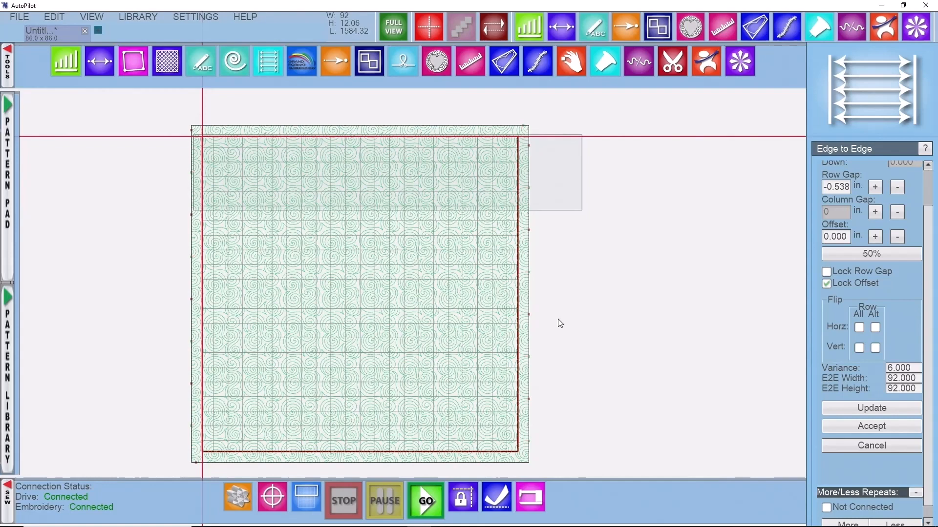
pyautogui.moveTo(321, 142)
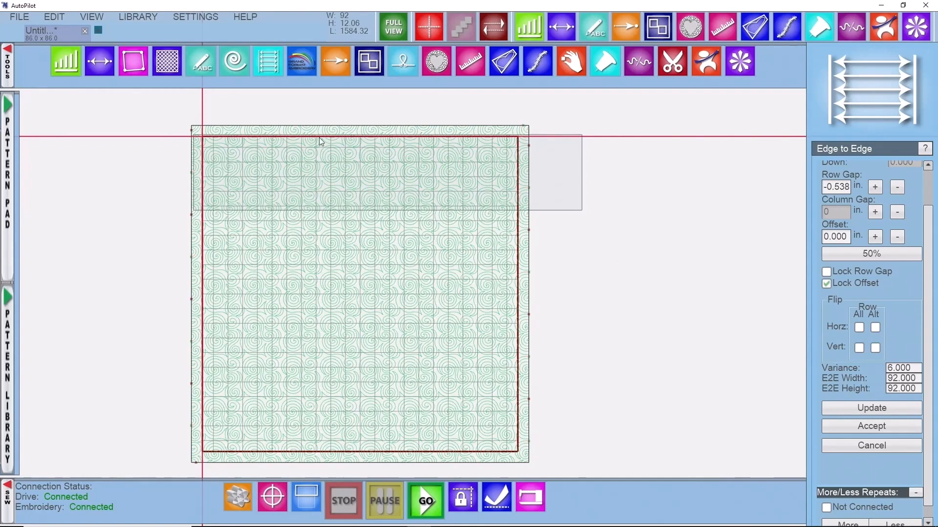
# - Accept the edge-to-edge spiral rows to commit them across the quilt
pyautogui.click(871, 426)
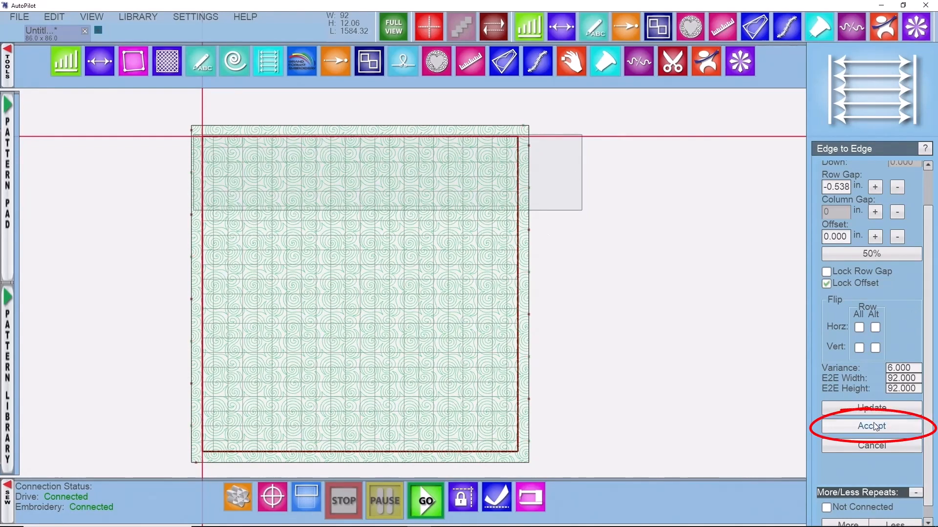
pyautogui.click(872, 426)
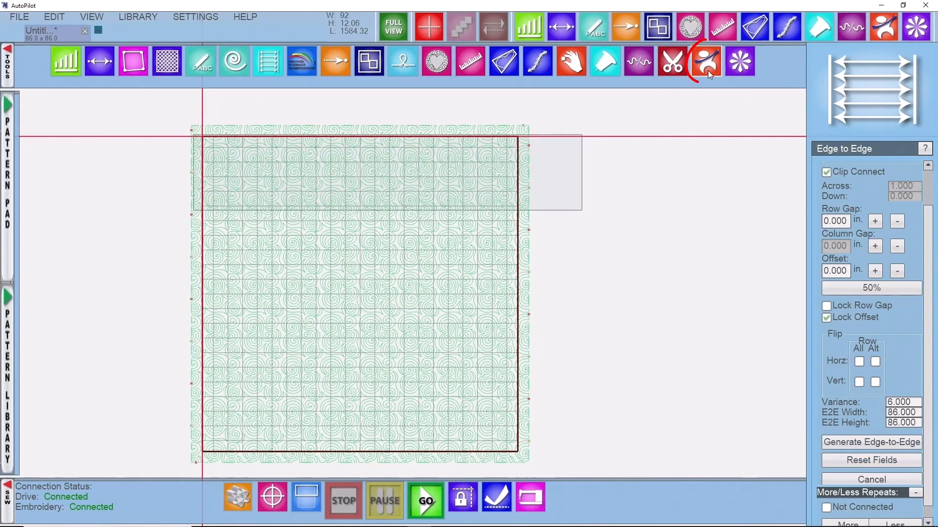
pyautogui.click(706, 61)
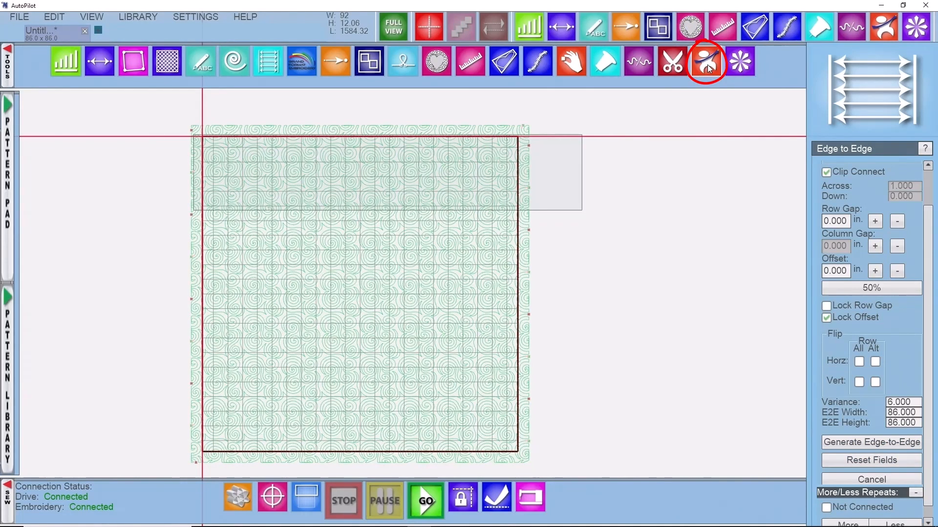
# - Select the top spiral rows, 92 wide by 17.47 high, for transforming
pyautogui.click(707, 61)
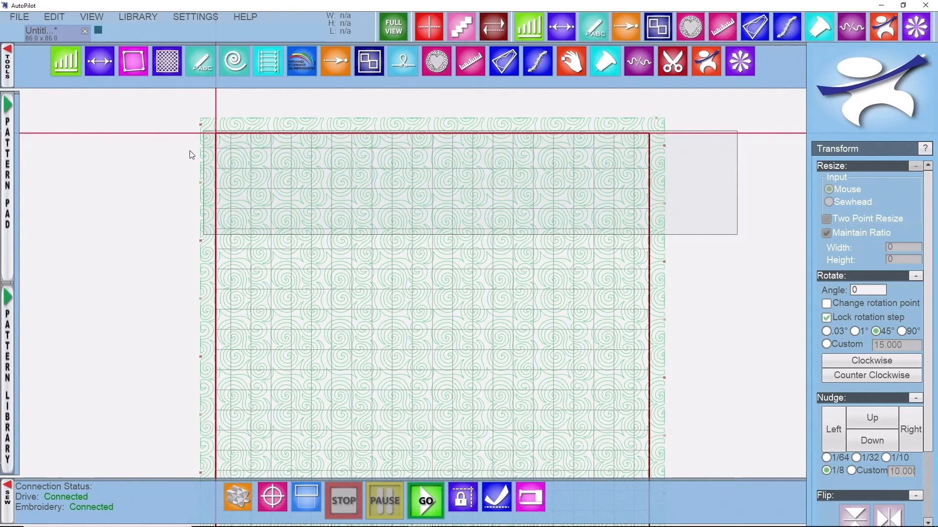
pyautogui.moveTo(499, 128)
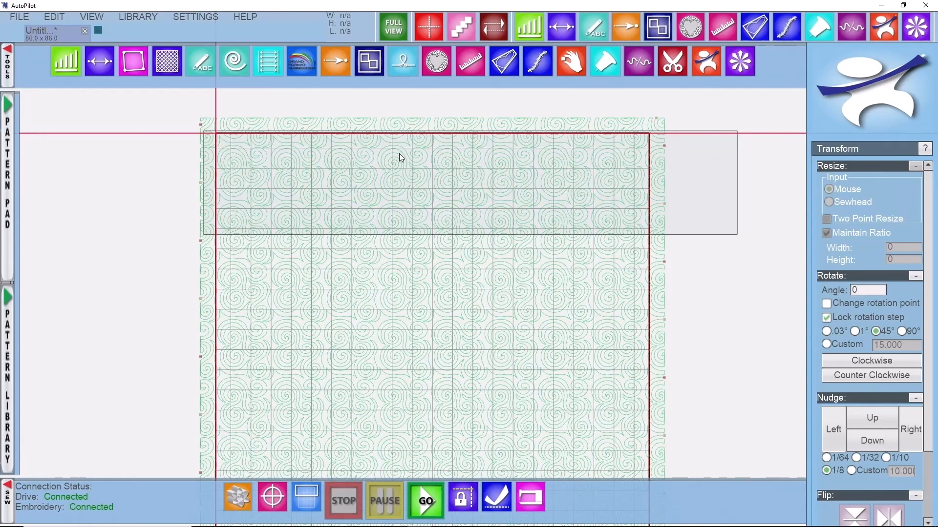
pyautogui.moveTo(428, 142)
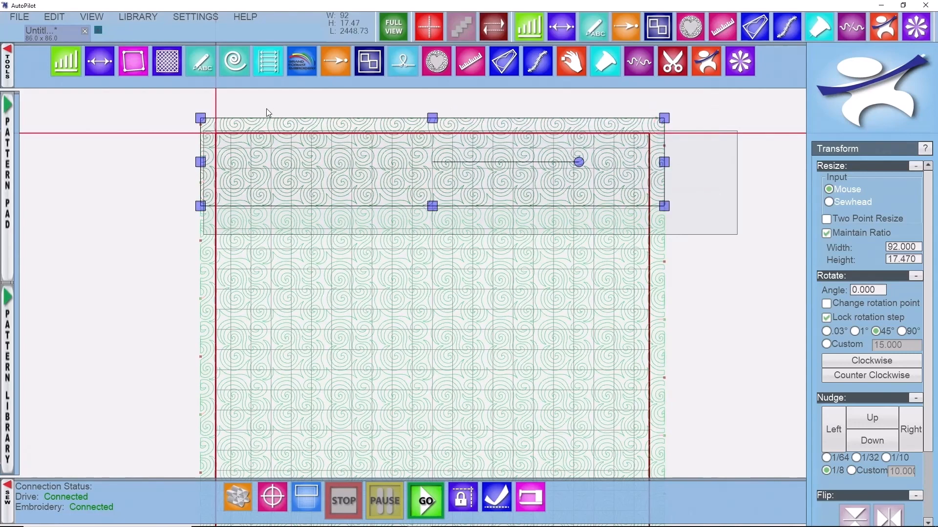
pyautogui.moveTo(378, 174)
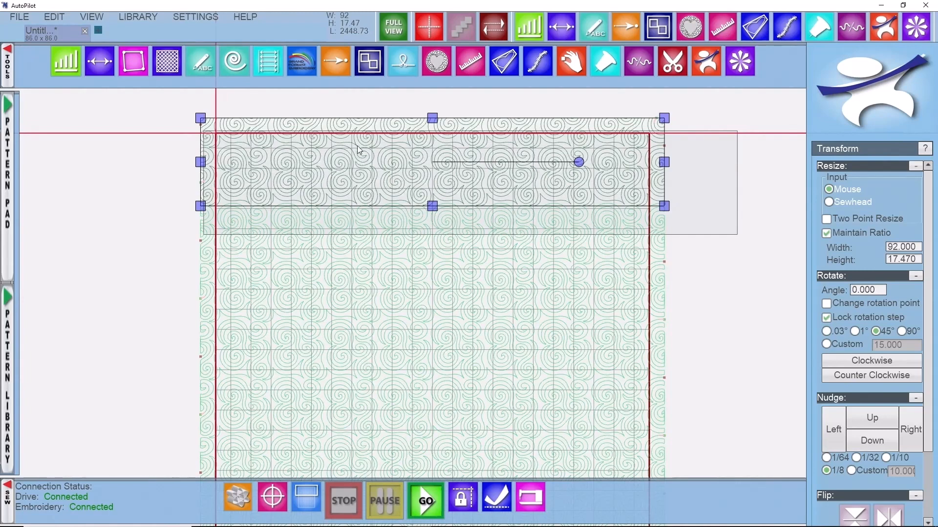
pyautogui.moveTo(728, 163)
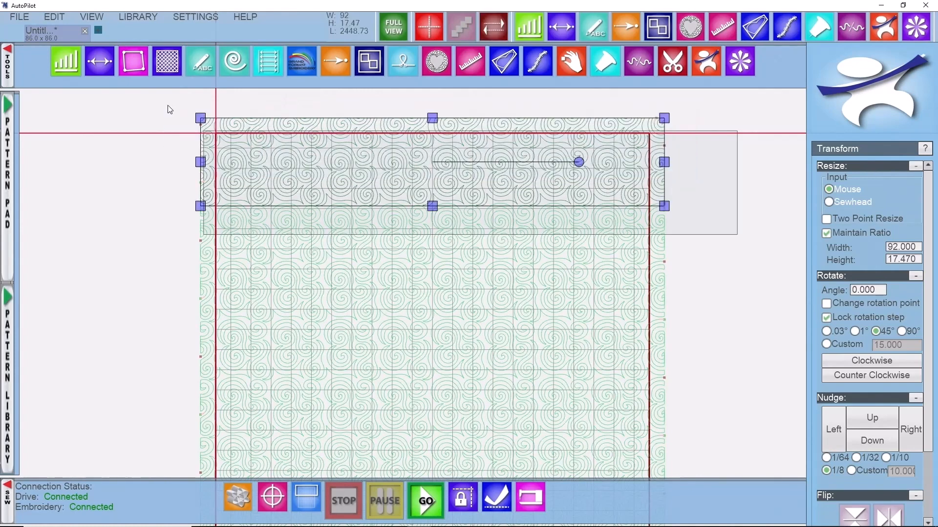
pyautogui.moveTo(389, 149)
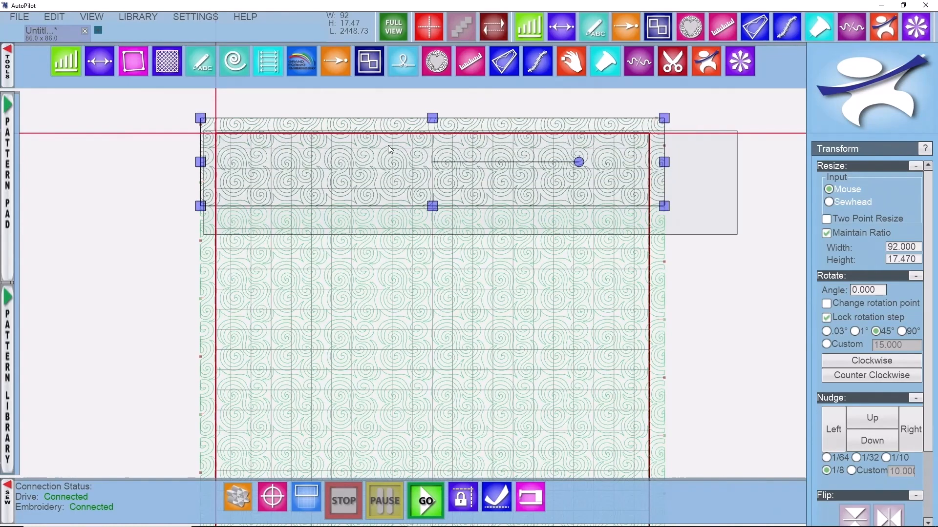
# - Group the selected 92 by 17.47 top rows using Link and accept
pyautogui.click(369, 61)
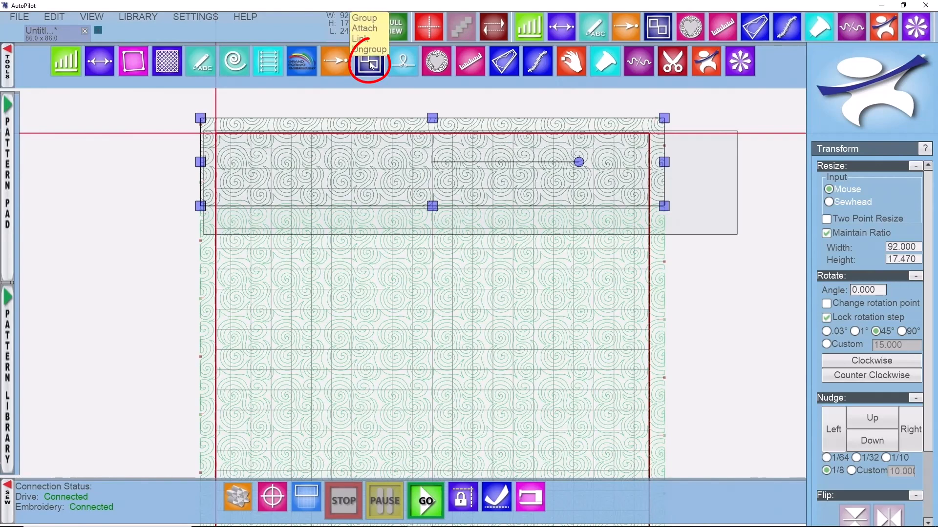
pyautogui.click(370, 62)
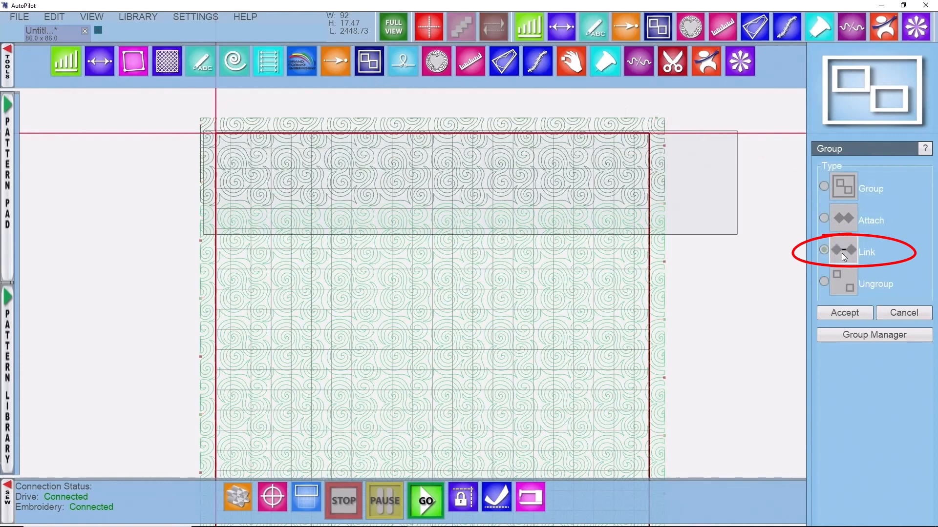
pyautogui.click(844, 313)
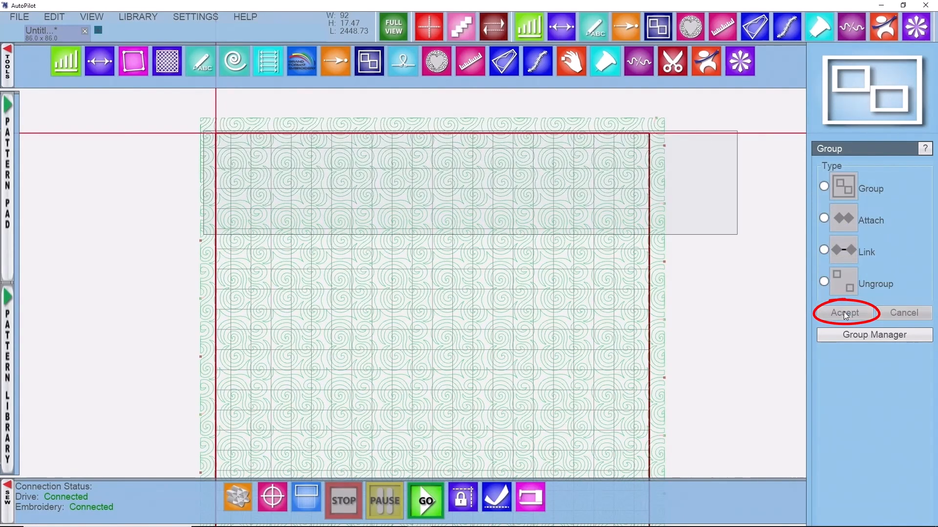
pyautogui.click(659, 25)
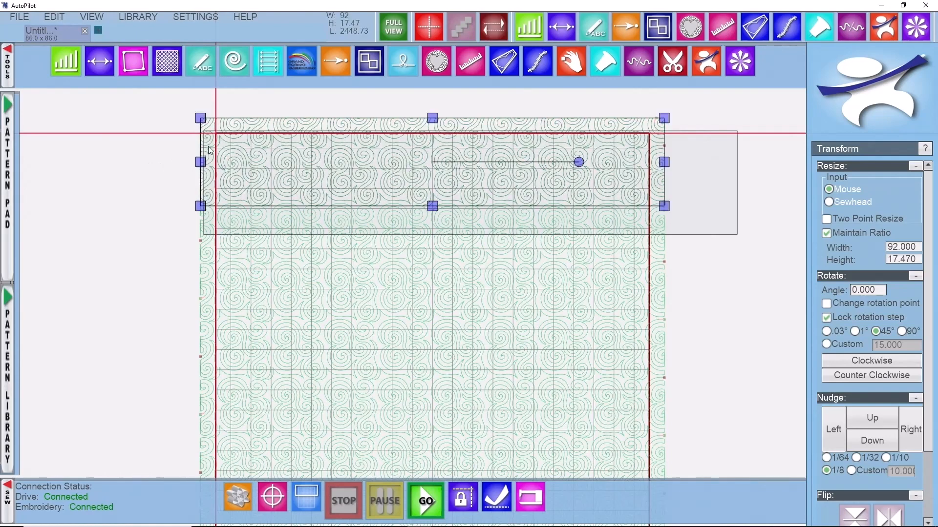
pyautogui.moveTo(449, 158)
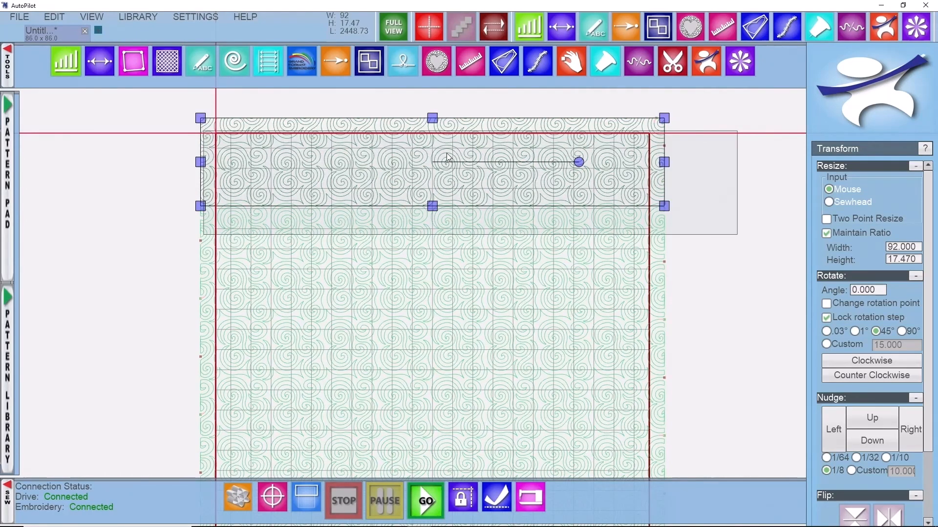
# - Set an inverted vertical Clip Connect trim on the selection at the quilt's left edge
pyautogui.click(672, 60)
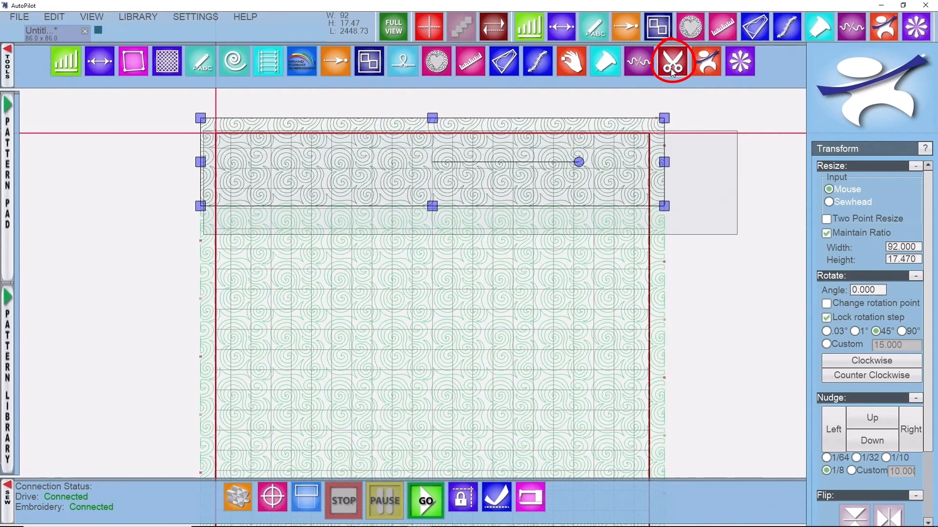
pyautogui.click(673, 61)
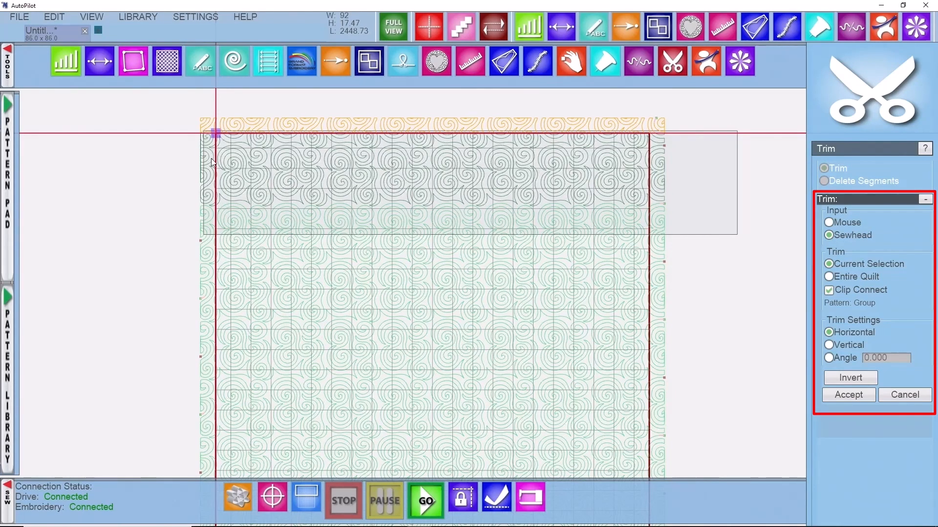
pyautogui.moveTo(168, 160)
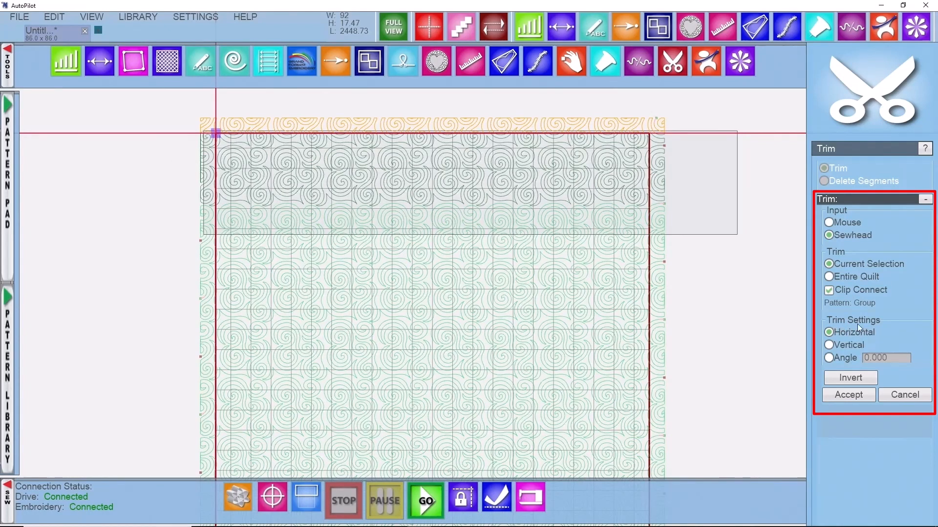
pyautogui.click(829, 345)
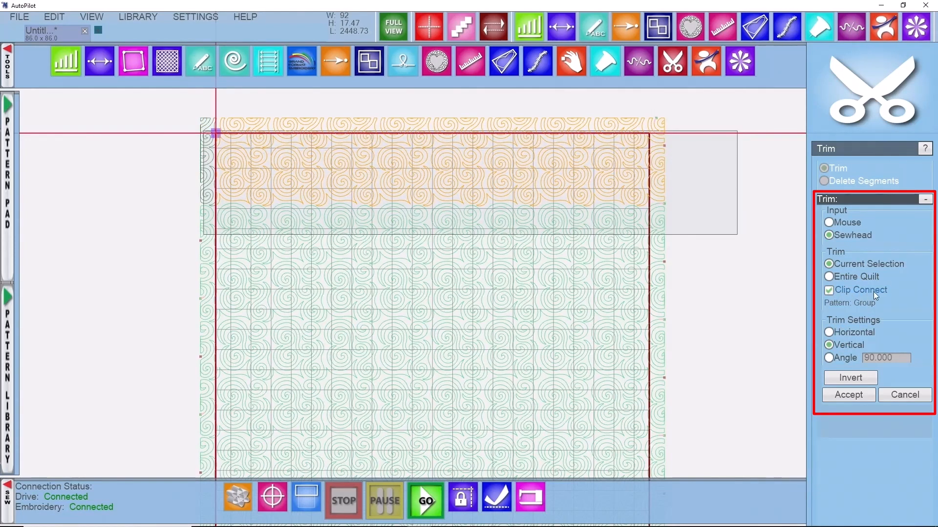
pyautogui.moveTo(864, 296)
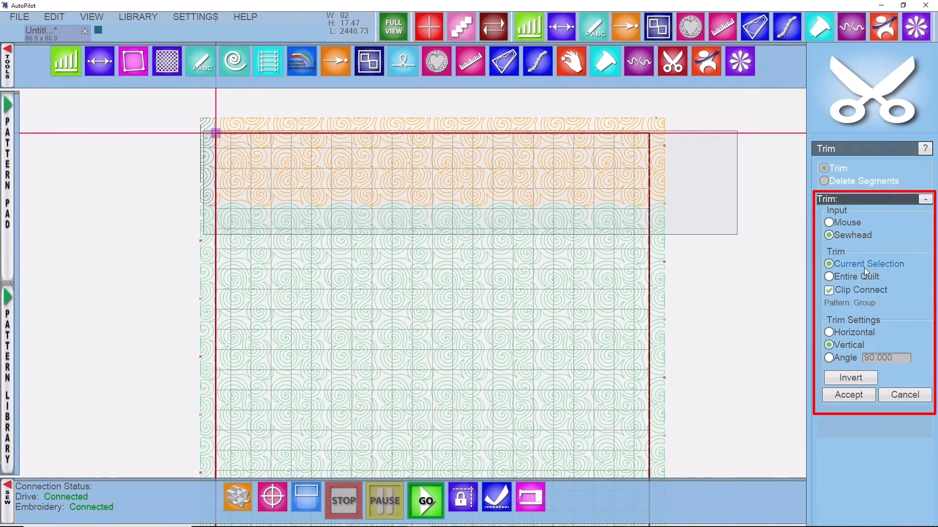
pyautogui.moveTo(860, 284)
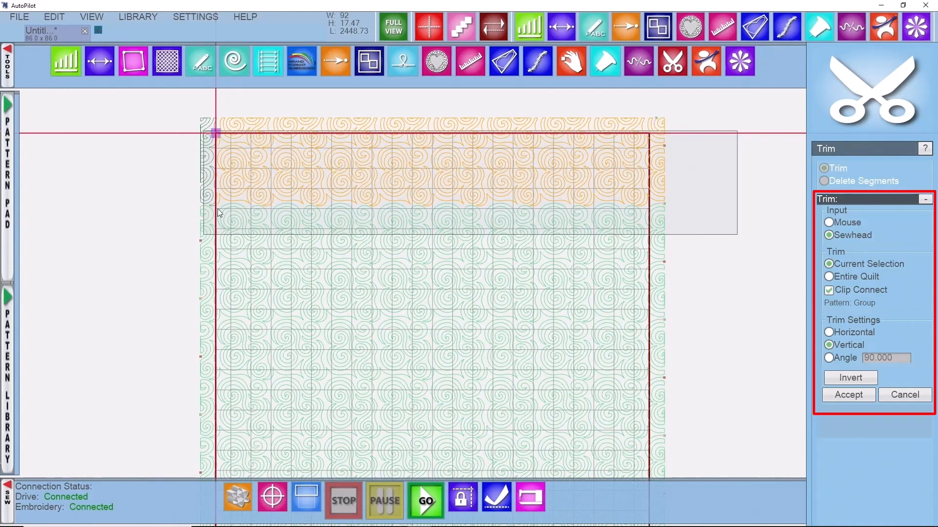
pyautogui.moveTo(214, 221)
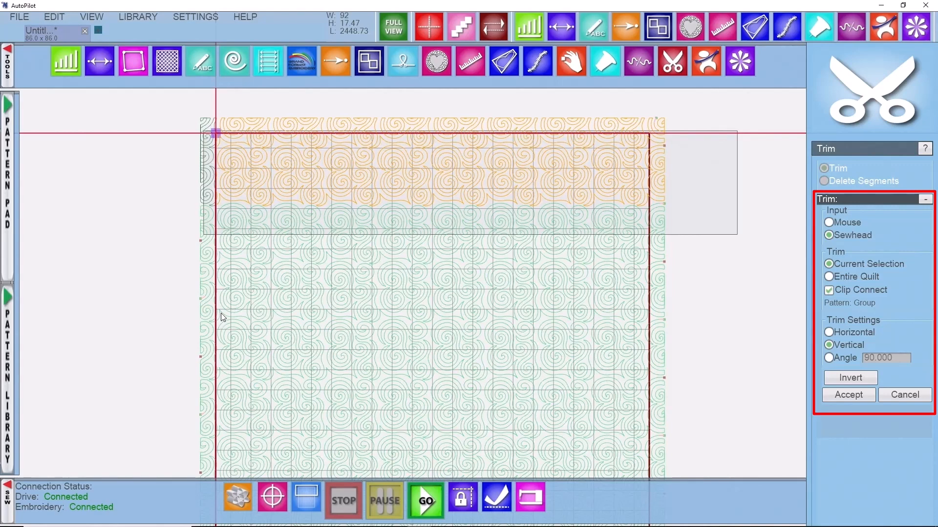
pyautogui.moveTo(224, 346)
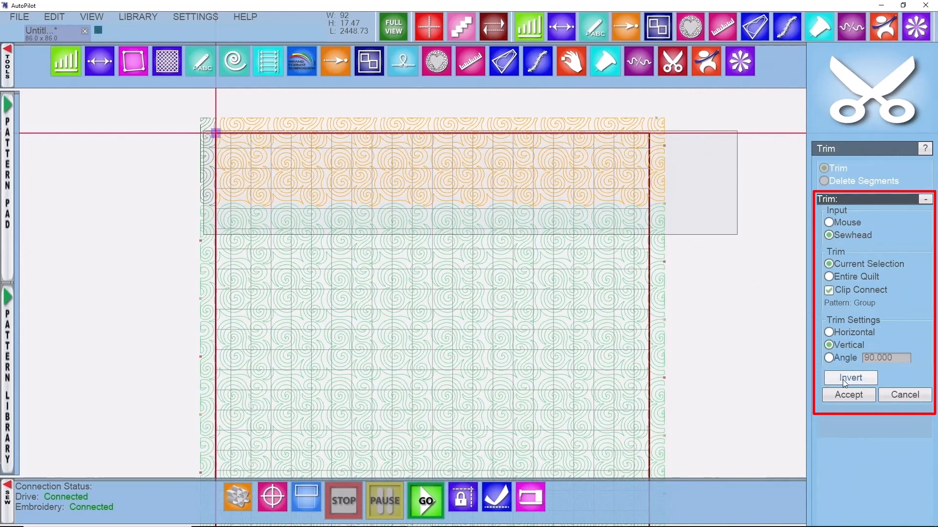
pyautogui.click(850, 378)
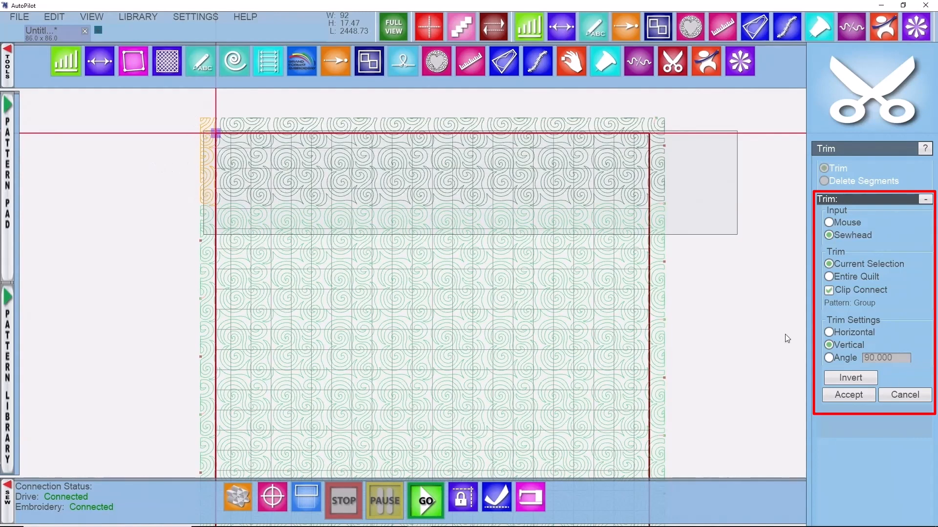
pyautogui.click(848, 395)
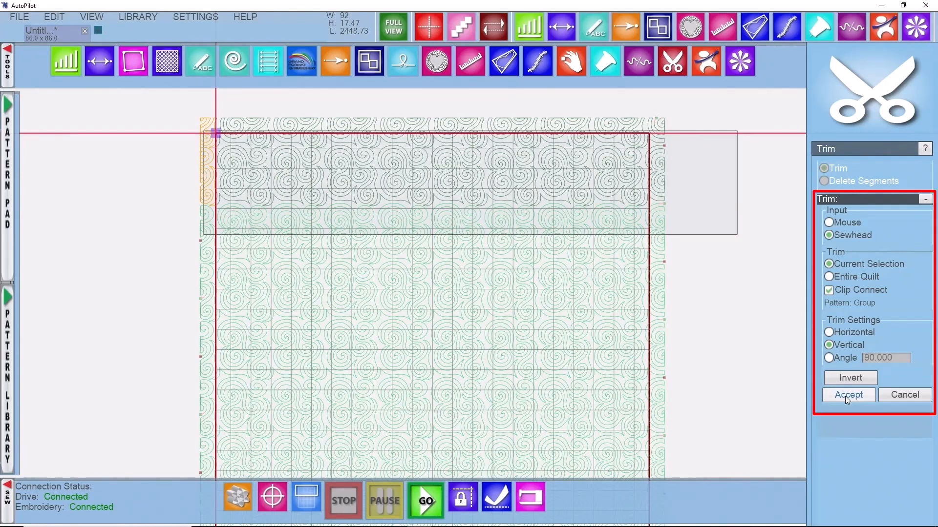
# - Trim the top rows vertically at the left edge, then horizontally along the top edge
pyautogui.click(848, 395)
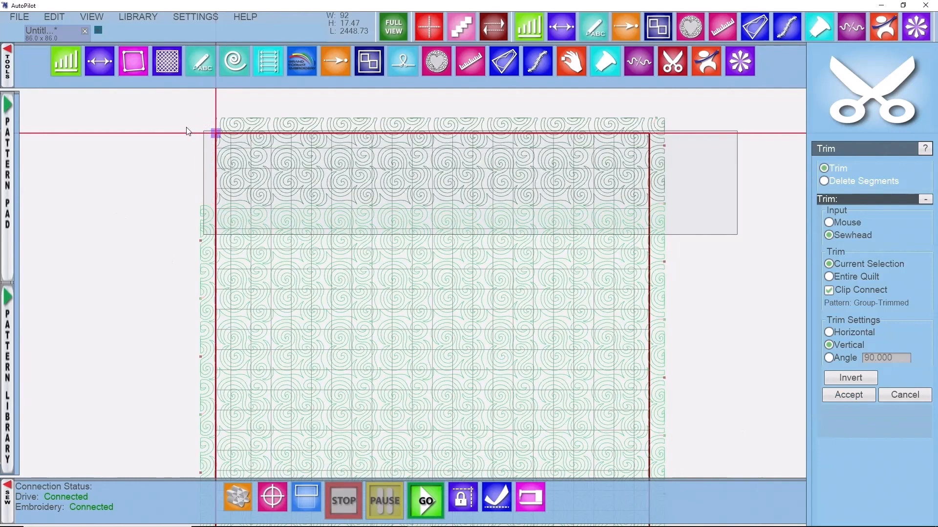
pyautogui.moveTo(216, 159)
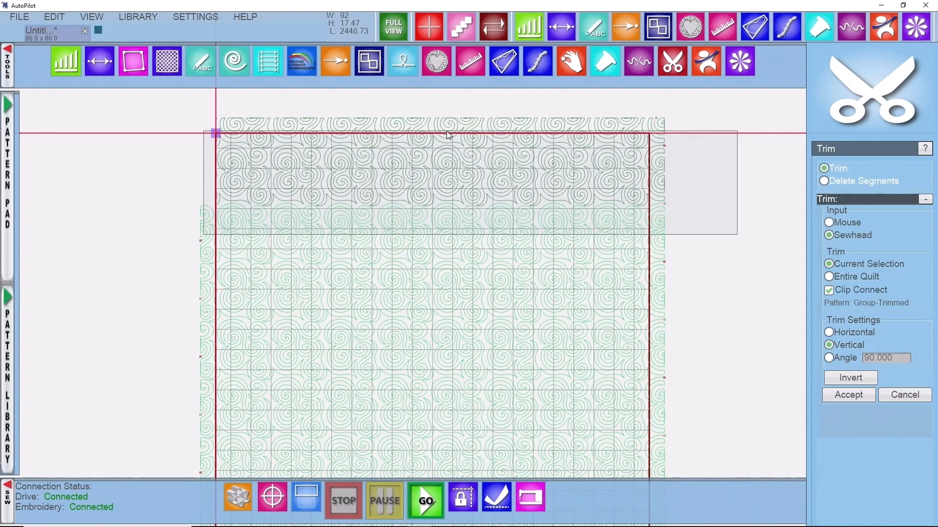
pyautogui.moveTo(457, 127)
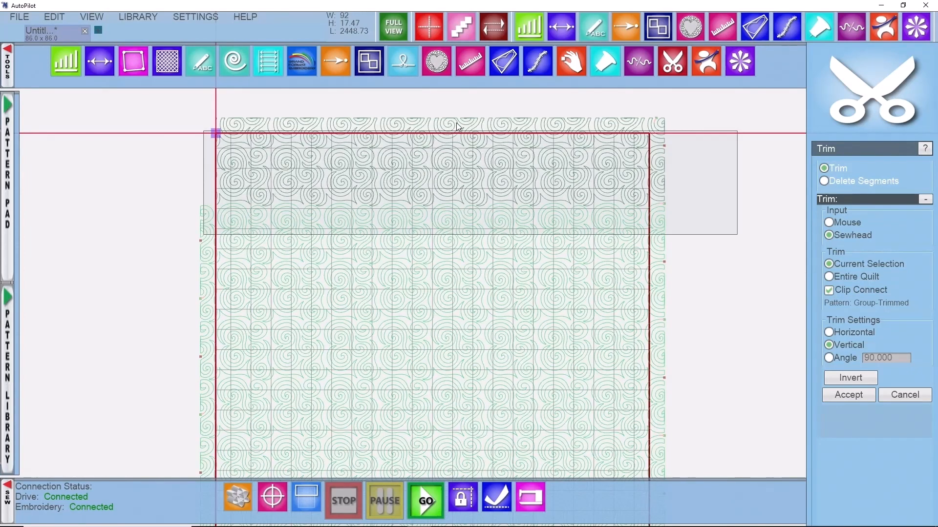
pyautogui.moveTo(465, 176)
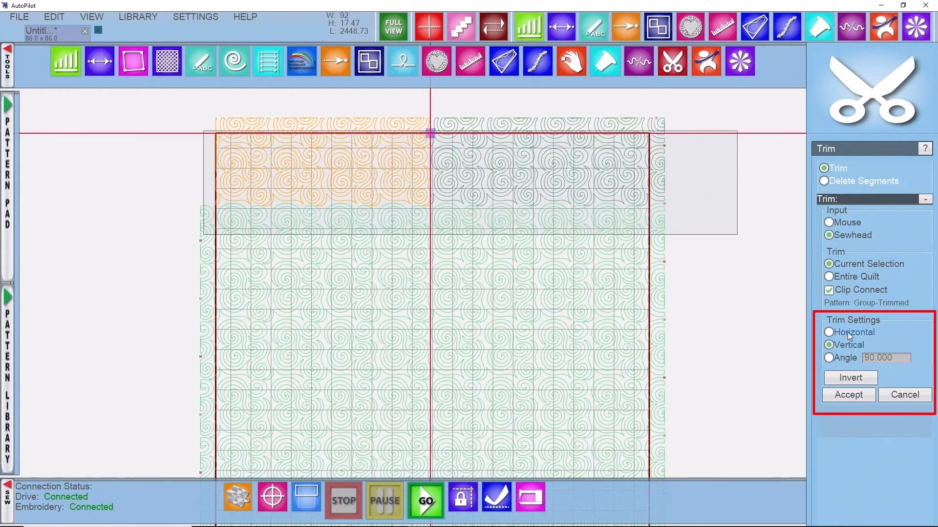
pyautogui.click(829, 333)
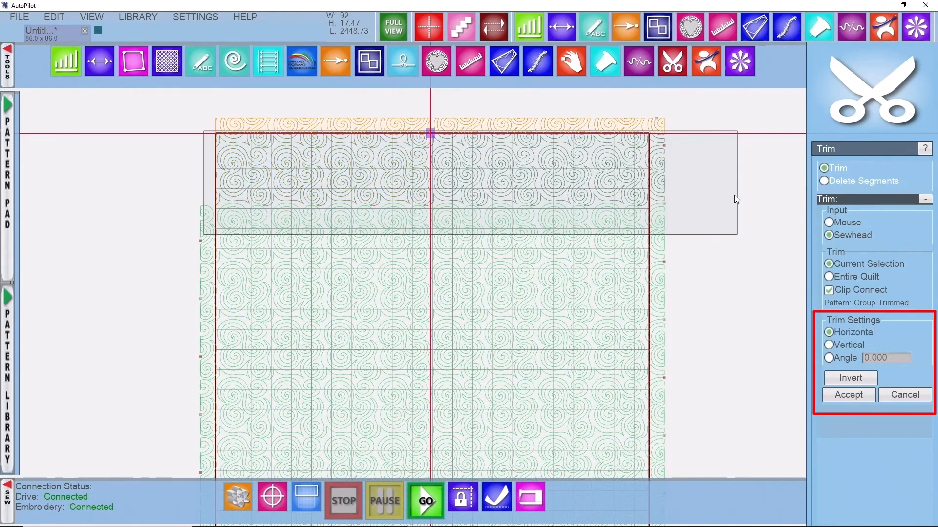
pyautogui.moveTo(449, 131)
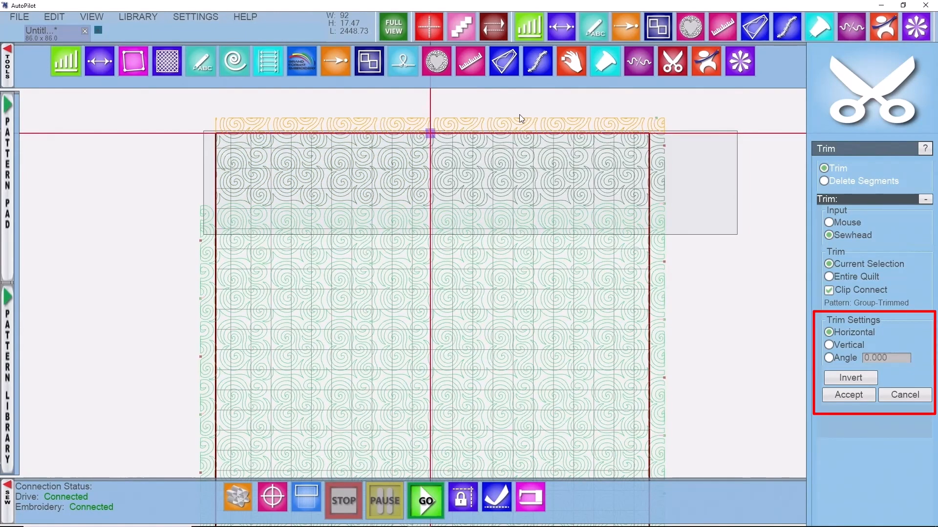
pyautogui.click(848, 395)
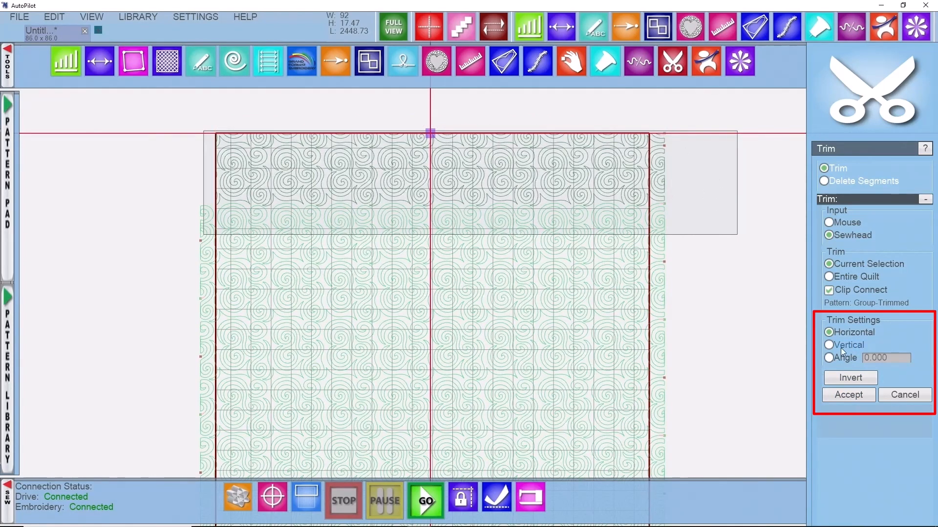
# - Trim the top rows with a vertical cut along the quilt's right edge
pyautogui.click(829, 345)
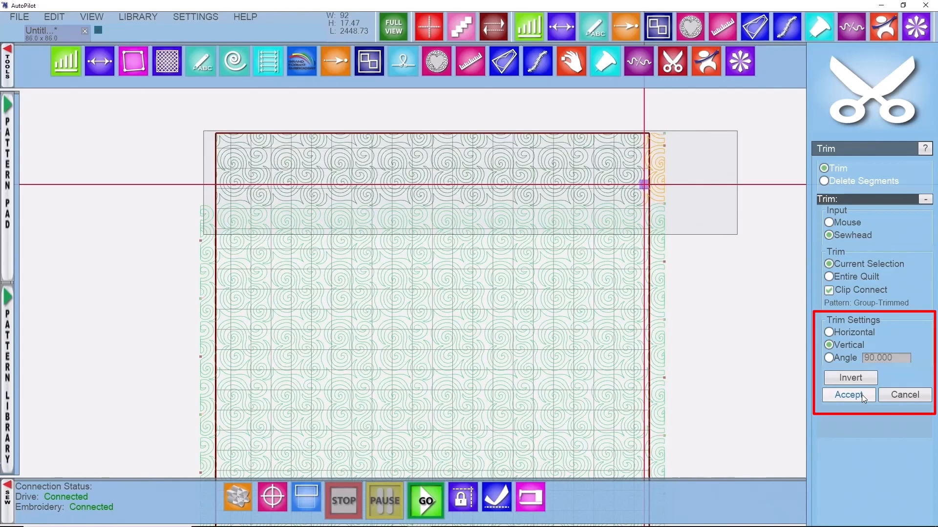
pyautogui.click(849, 396)
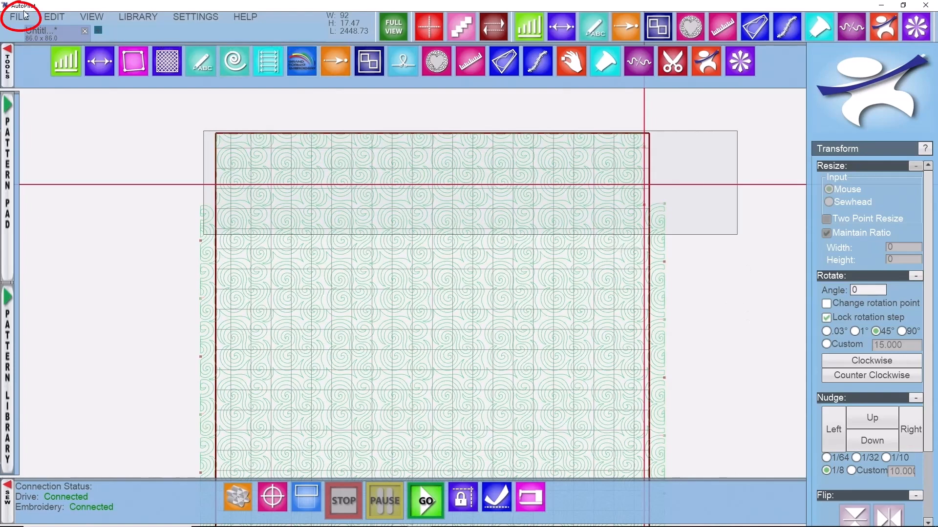
# - Save the quilt layout as the project 'Edge demo' with Save Project As
pyautogui.click(19, 16)
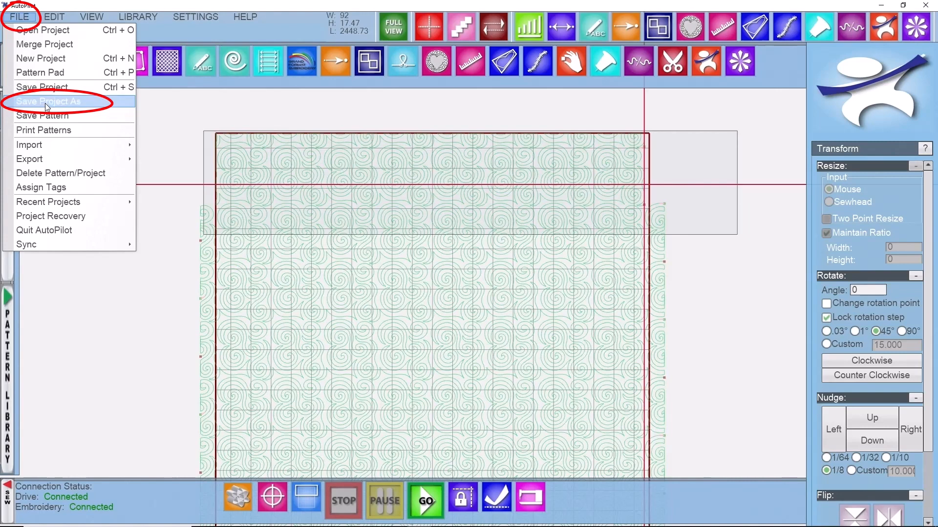
pyautogui.click(47, 101)
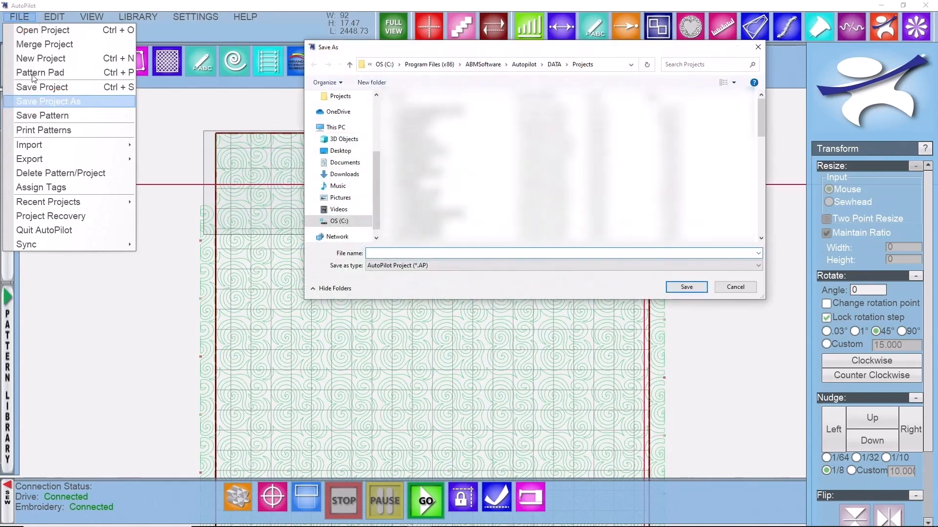
pyautogui.write('Edge de')
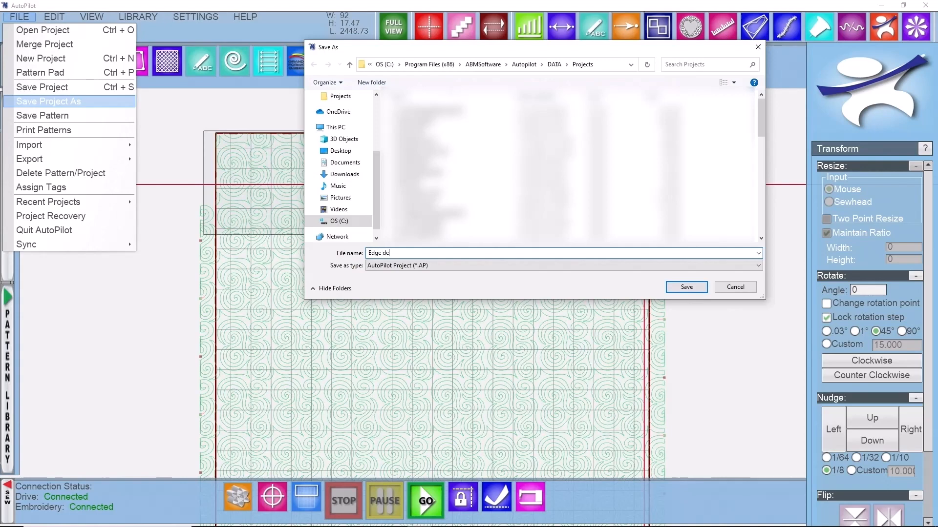
pyautogui.write('mo')
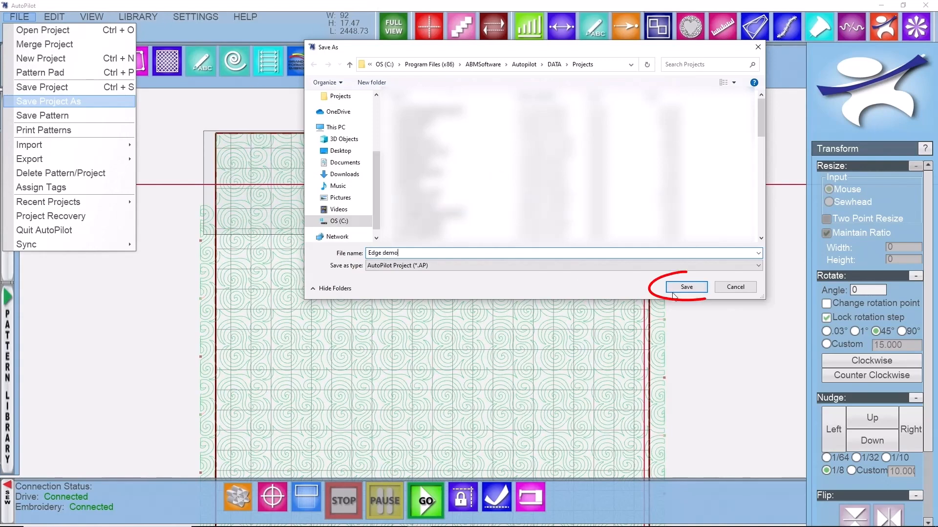
pyautogui.click(686, 286)
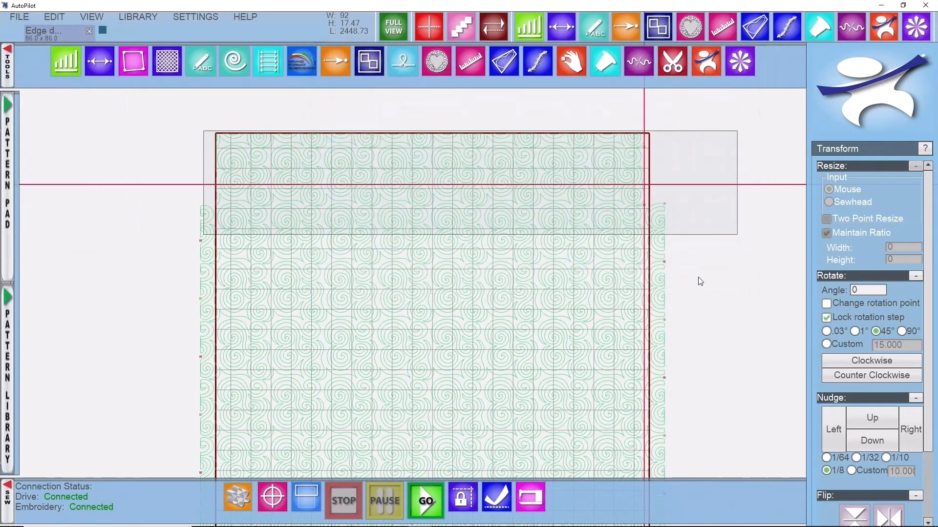
pyautogui.moveTo(741, 200)
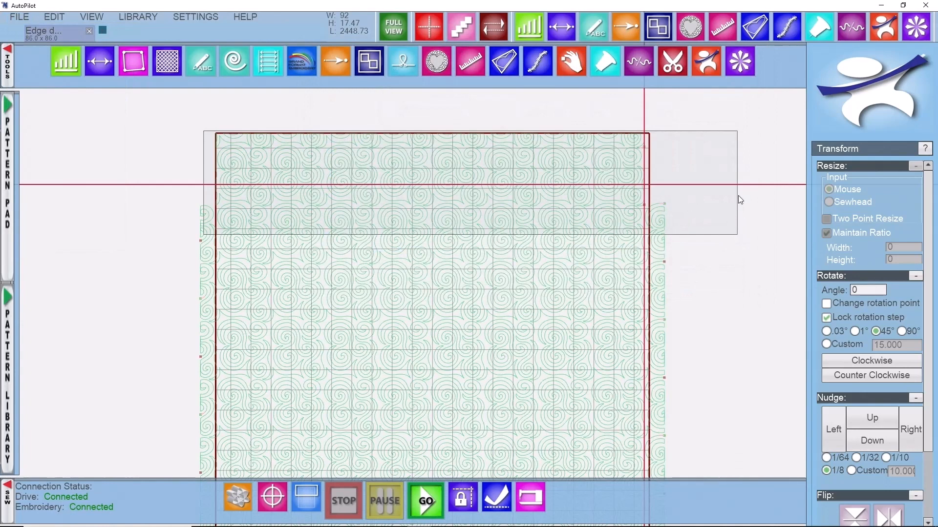
pyautogui.moveTo(700, 184)
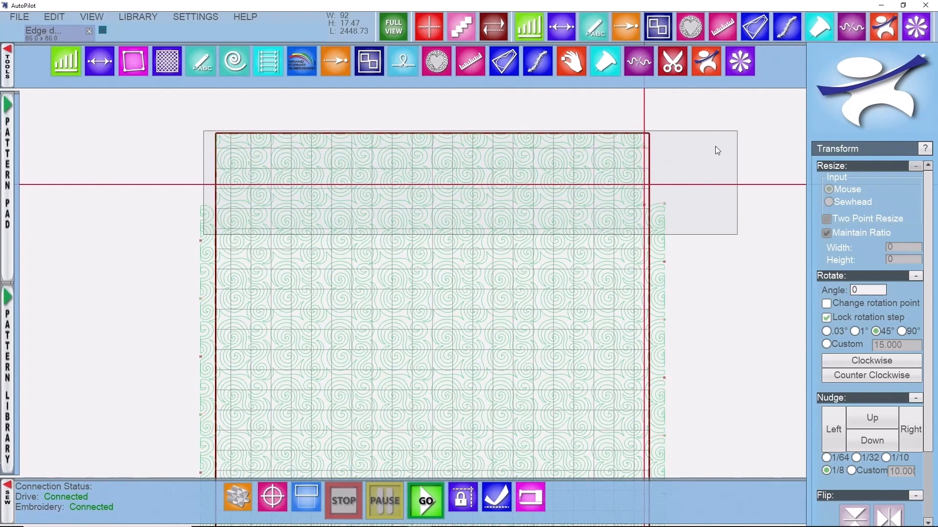
pyautogui.moveTo(556, 215)
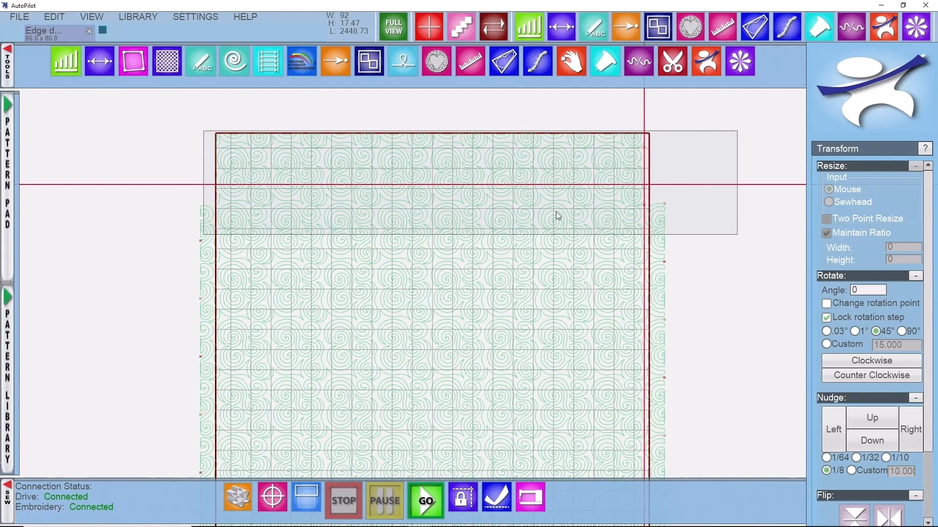
pyautogui.moveTo(587, 187)
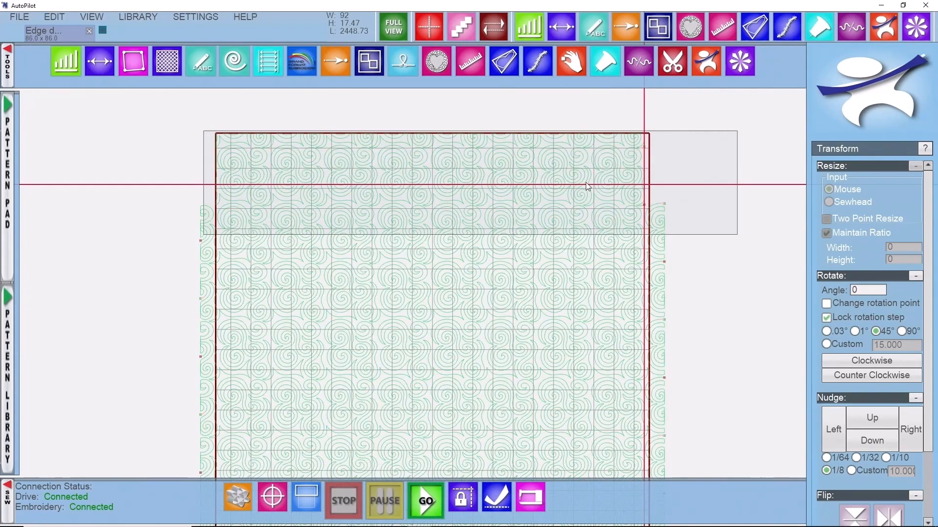
pyautogui.moveTo(485, 160)
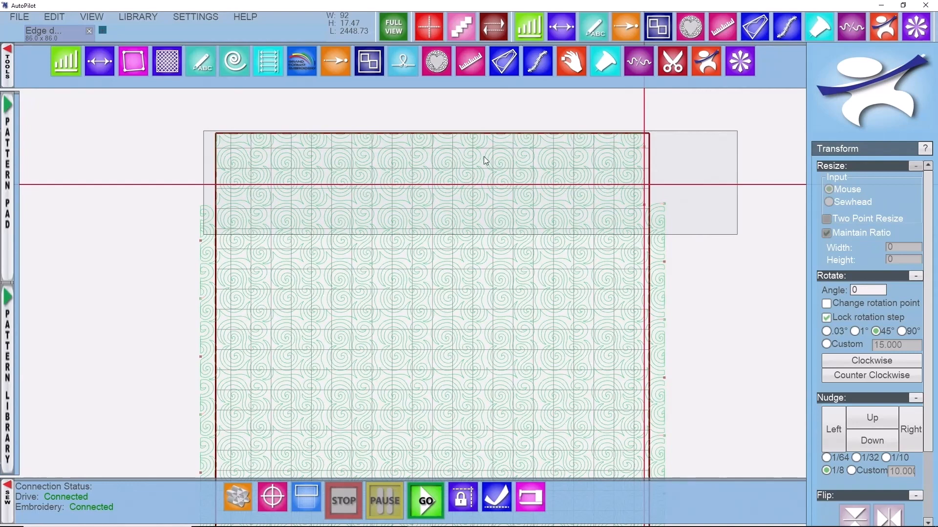
pyautogui.moveTo(652, 174)
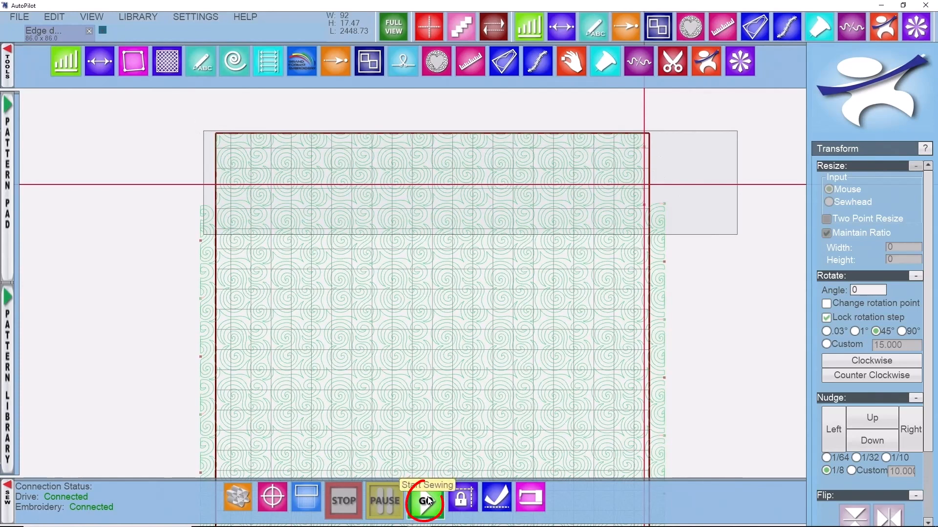
# - Start sewing the trimmed top swirl rows, accepting removal of out-of-area queued patterns
pyautogui.click(426, 502)
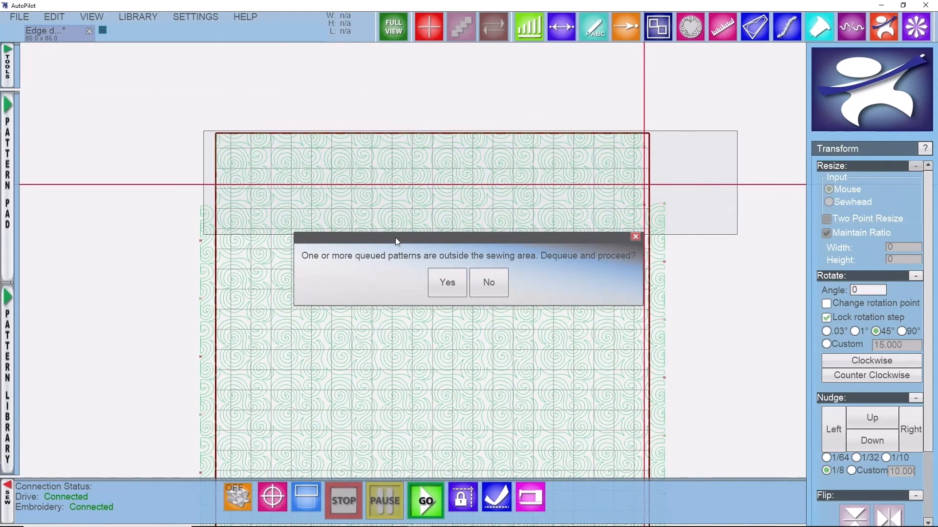
pyautogui.moveTo(395, 240); pyautogui.dragTo(442, 69)
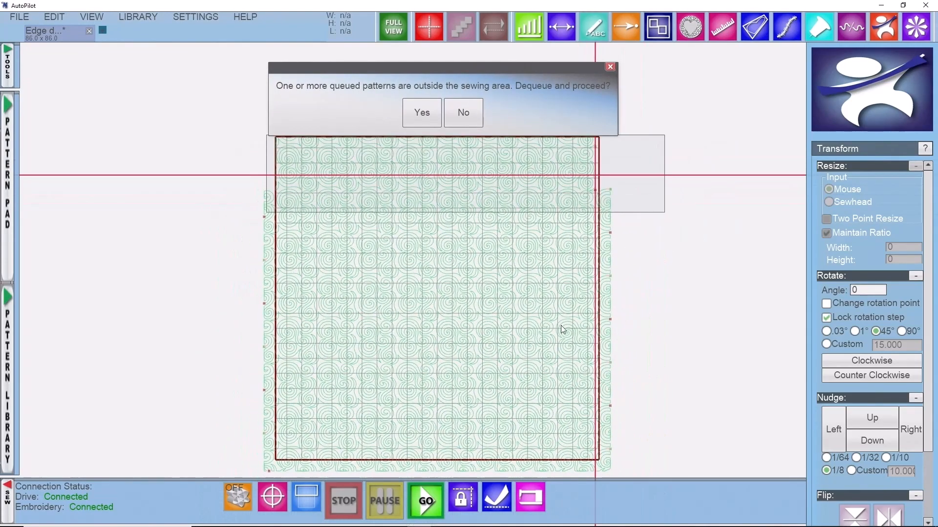
pyautogui.moveTo(265, 224)
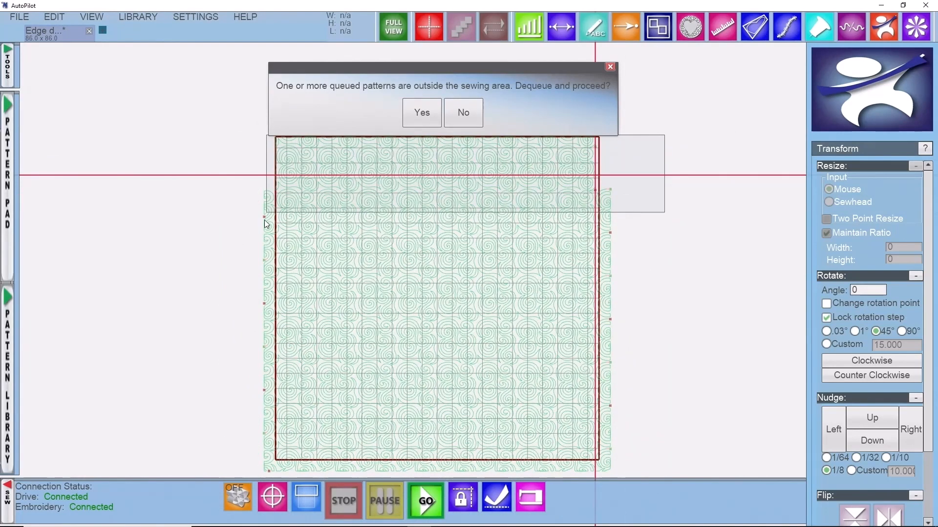
pyautogui.moveTo(288, 209)
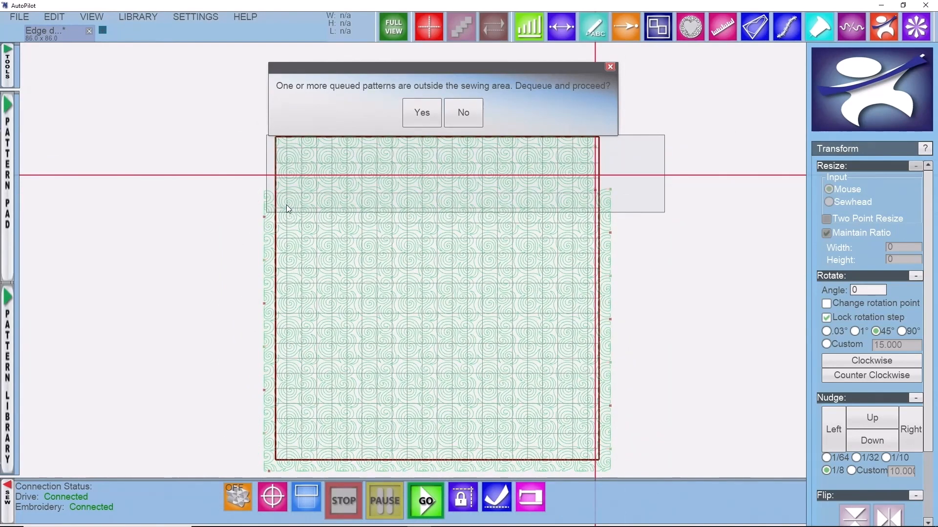
pyautogui.moveTo(333, 176)
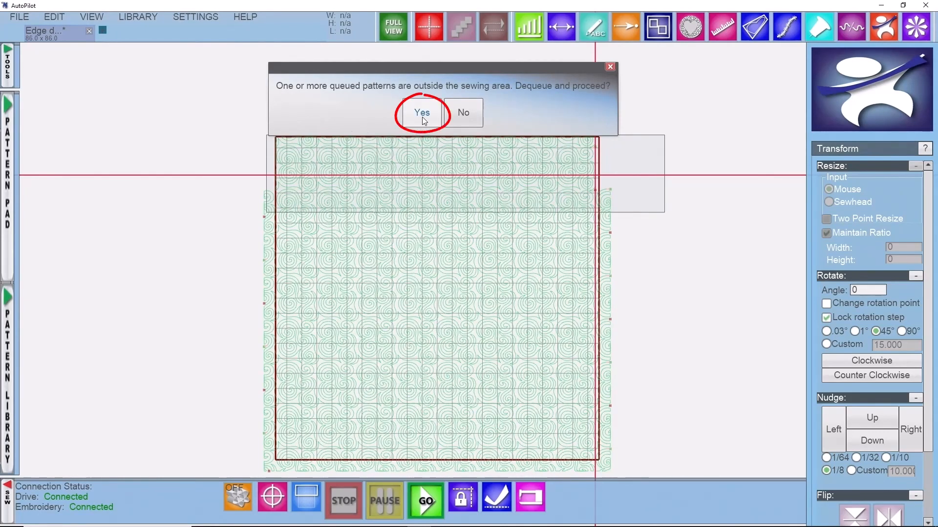
pyautogui.click(421, 113)
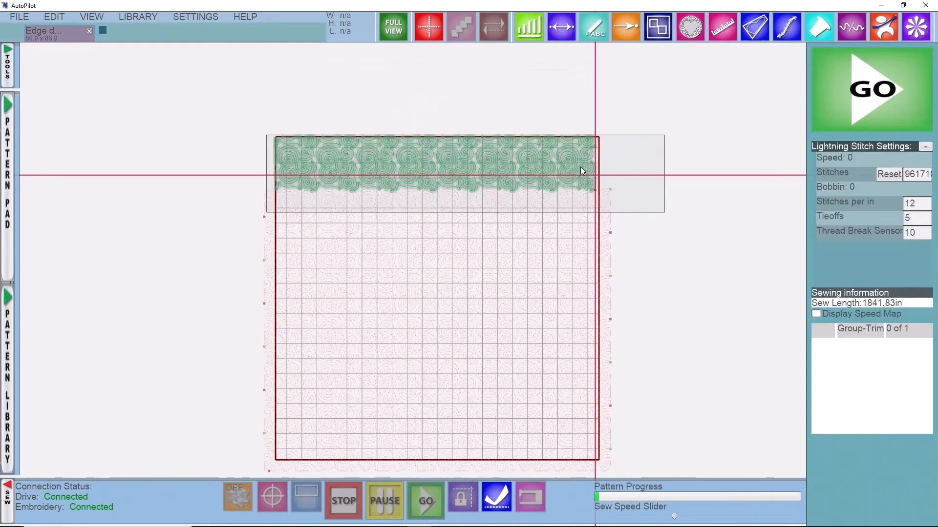
# - Begin stitching the first row and continue past the thread-trim pause
pyautogui.click(426, 501)
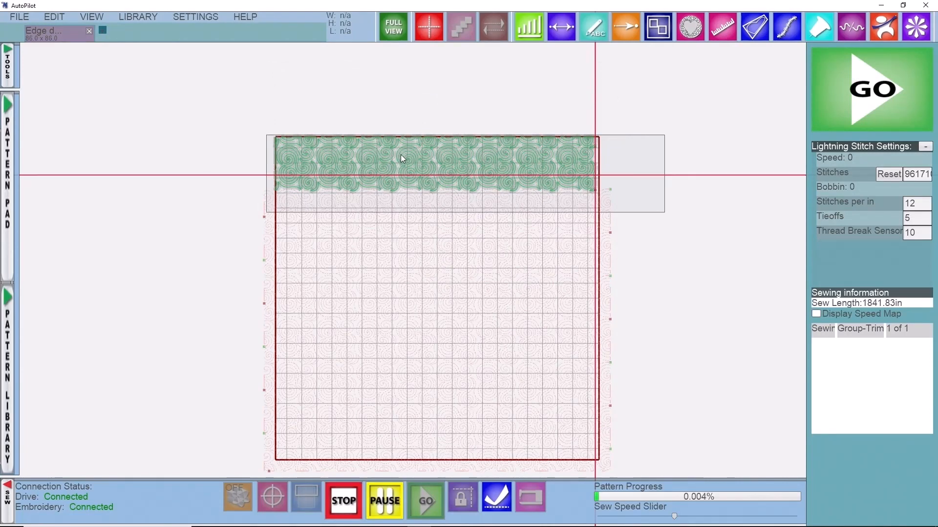
pyautogui.moveTo(459, 263)
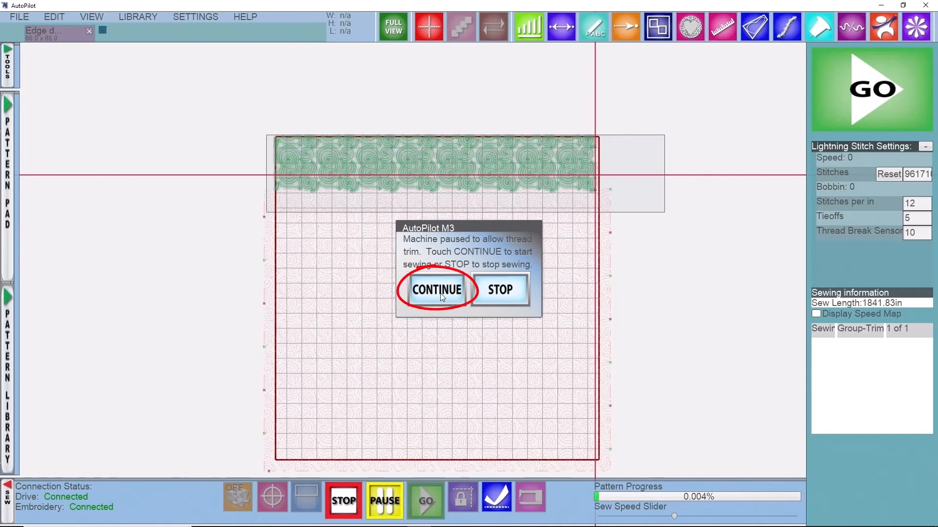
pyautogui.click(436, 290)
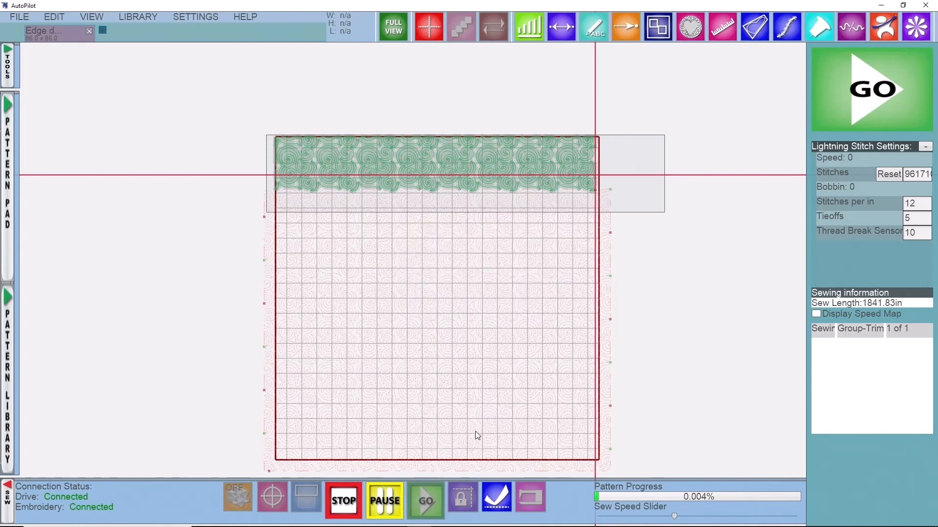